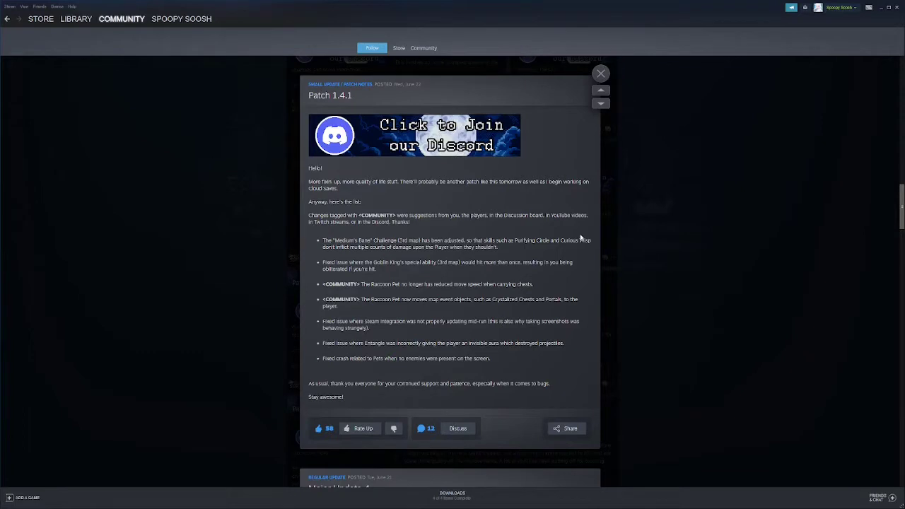
pyautogui.moveTo(524, 233)
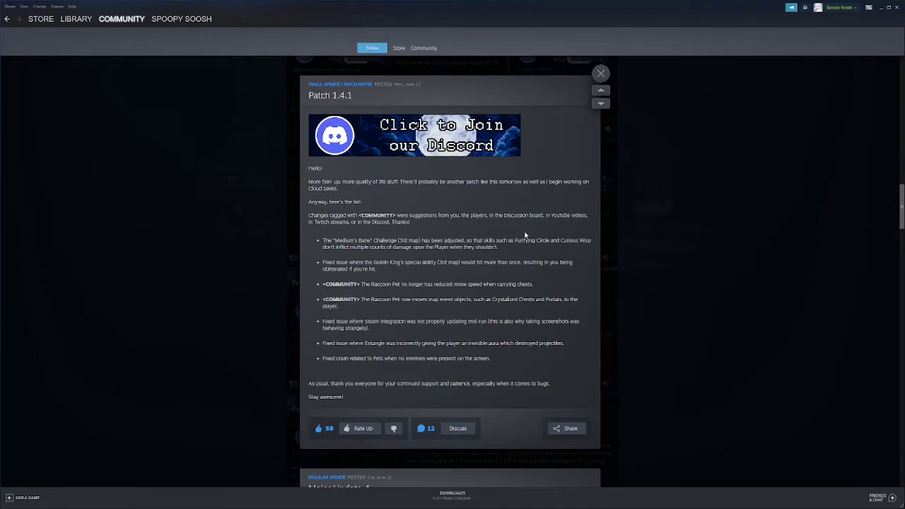
pyautogui.moveTo(481, 206)
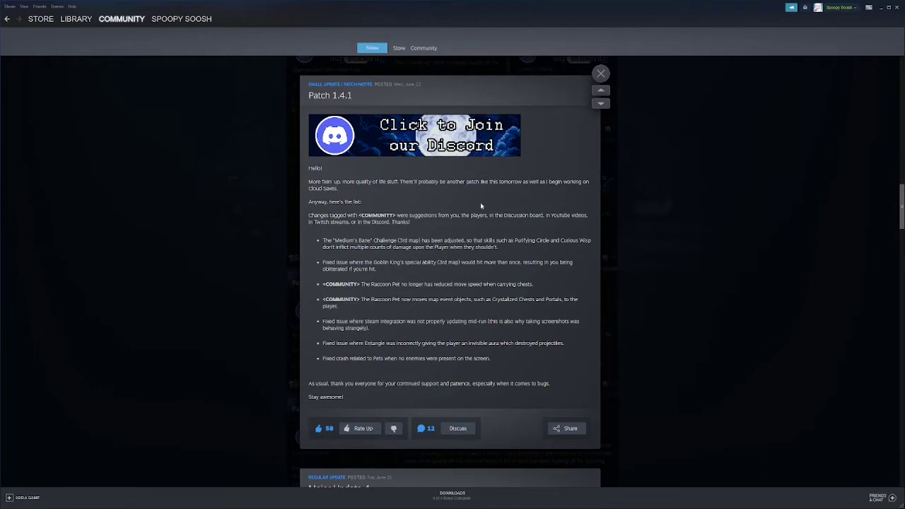
pyautogui.moveTo(508, 198)
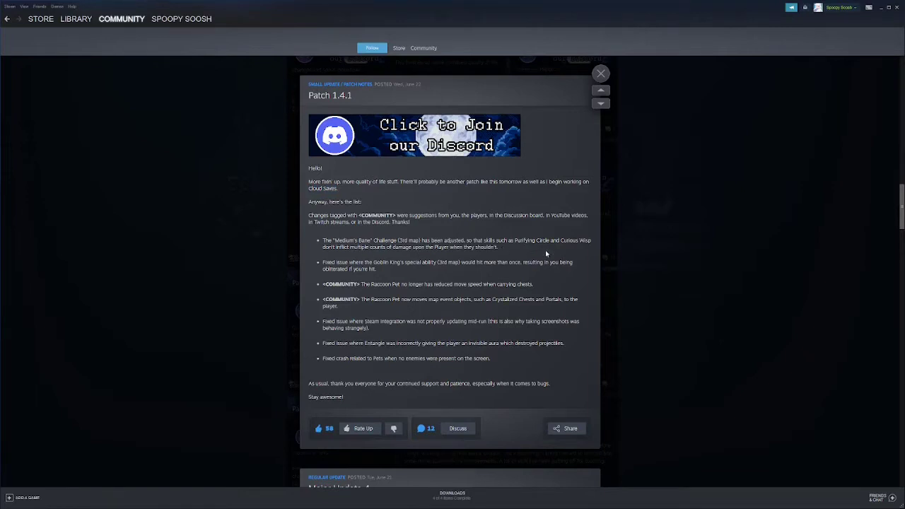
pyautogui.moveTo(371, 257)
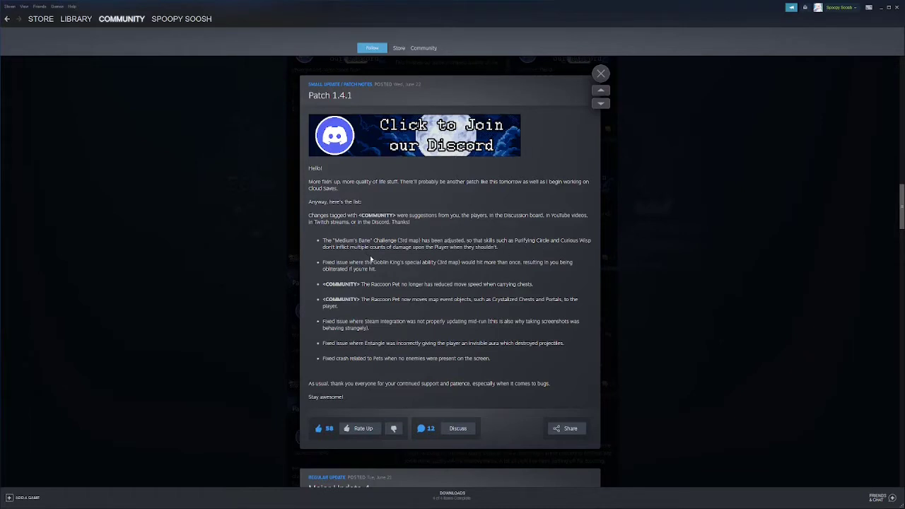
pyautogui.moveTo(486, 257)
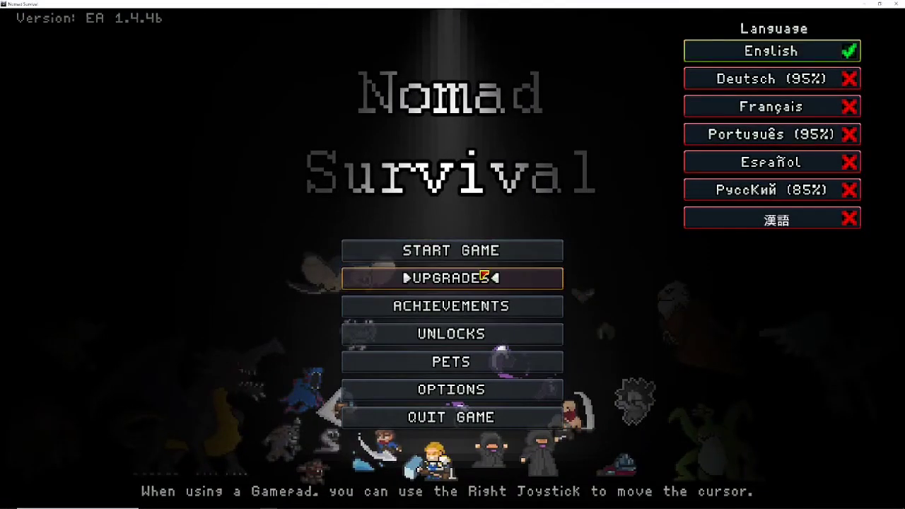
# Step: Bring up the newer patch post above Patch 1.4.1 and highlight its first note lines
pyautogui.click(451, 277)
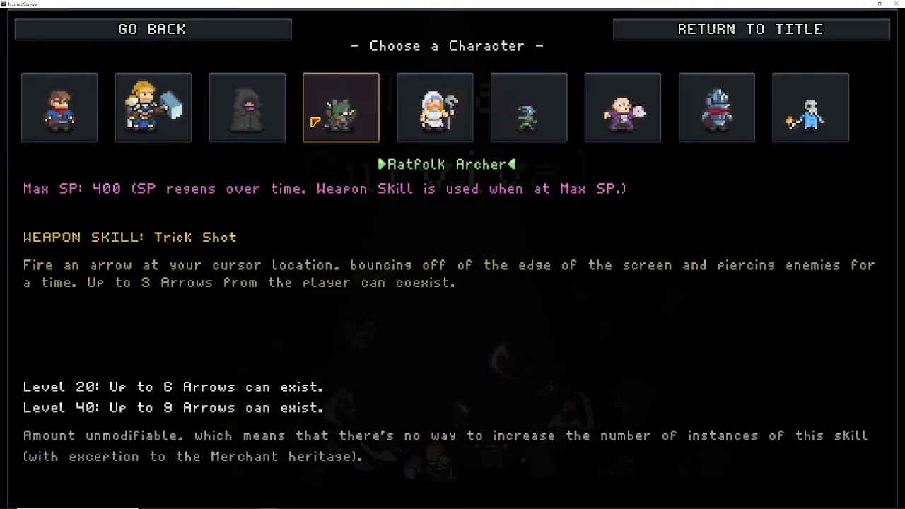
pyautogui.moveTo(857, 381)
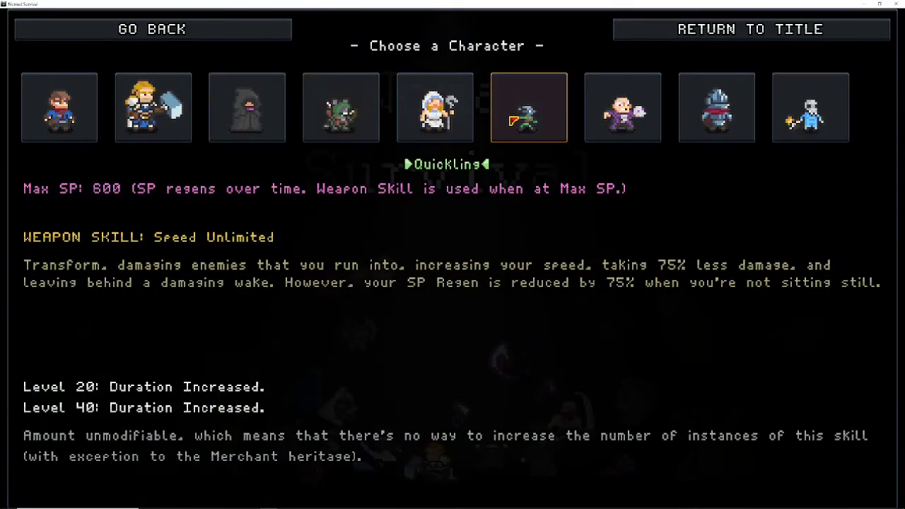
pyautogui.click(528, 107)
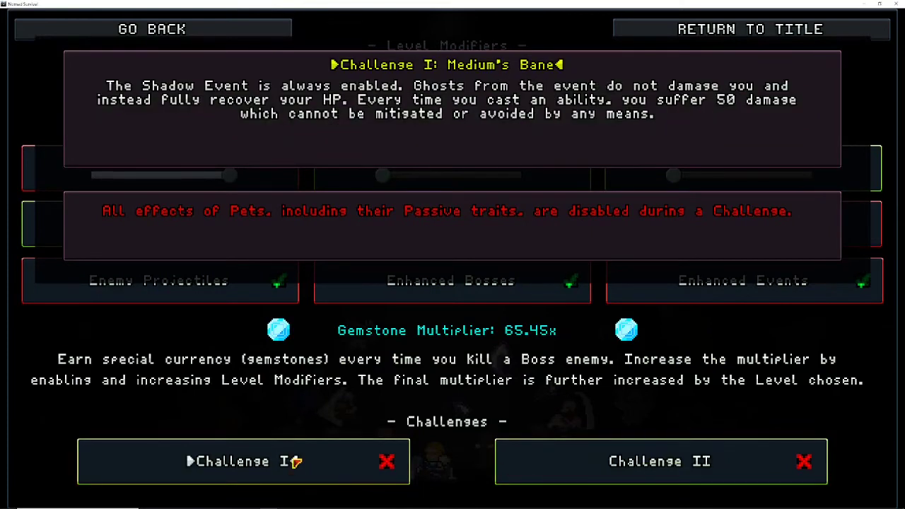
pyautogui.moveTo(295, 464)
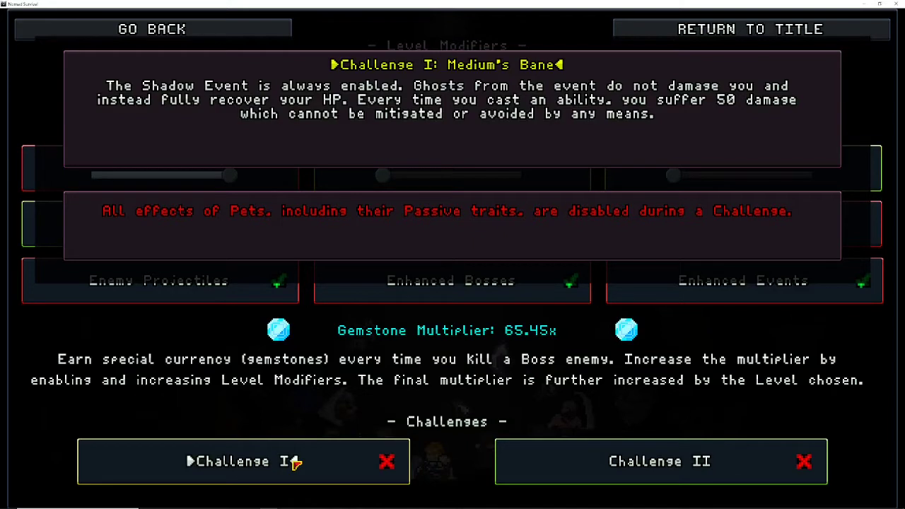
pyautogui.click(243, 461)
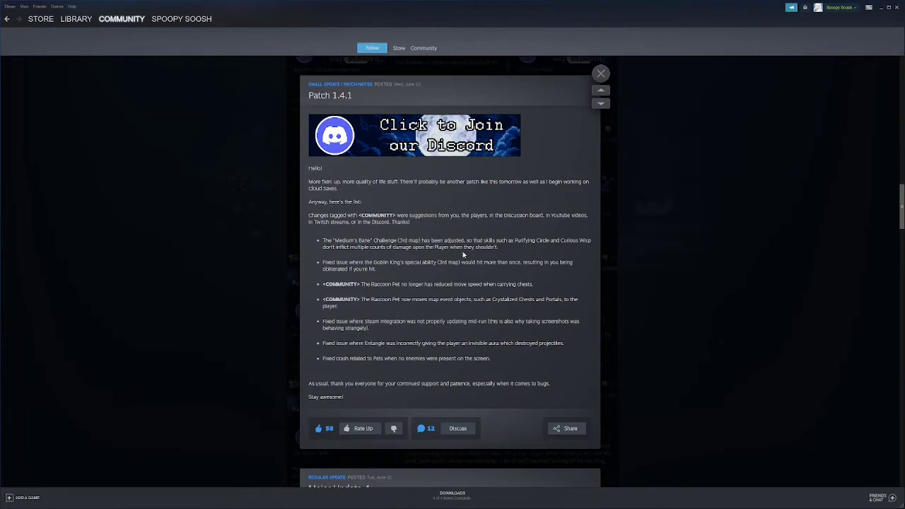
pyautogui.doubleClick(524, 241)
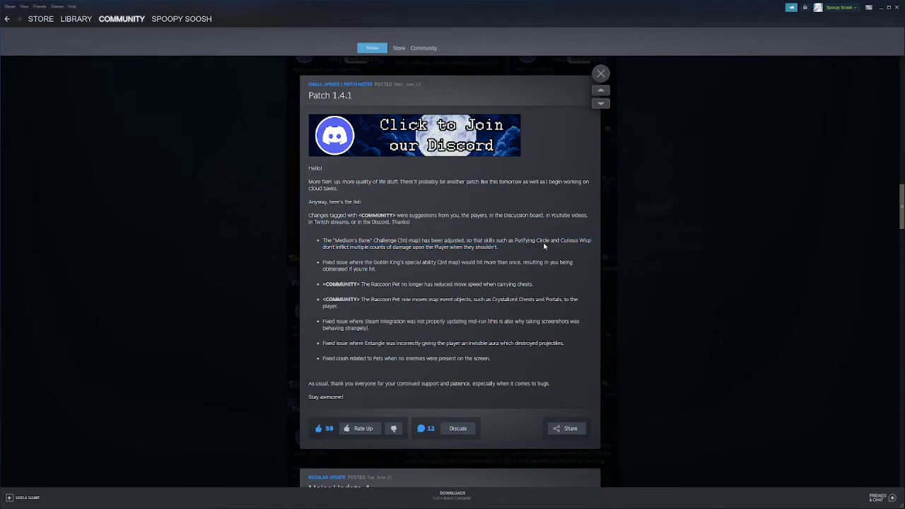
pyautogui.moveTo(543, 246)
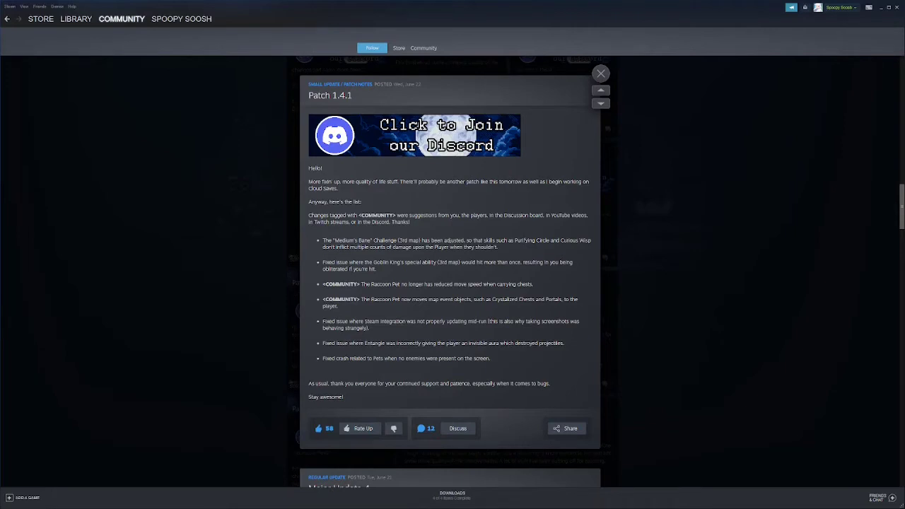
pyautogui.moveTo(522, 236)
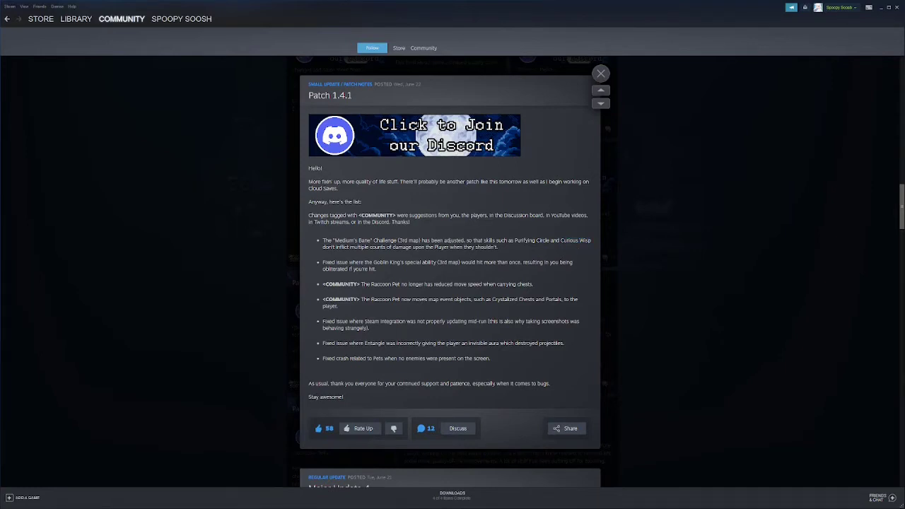
pyautogui.doubleClick(571, 240)
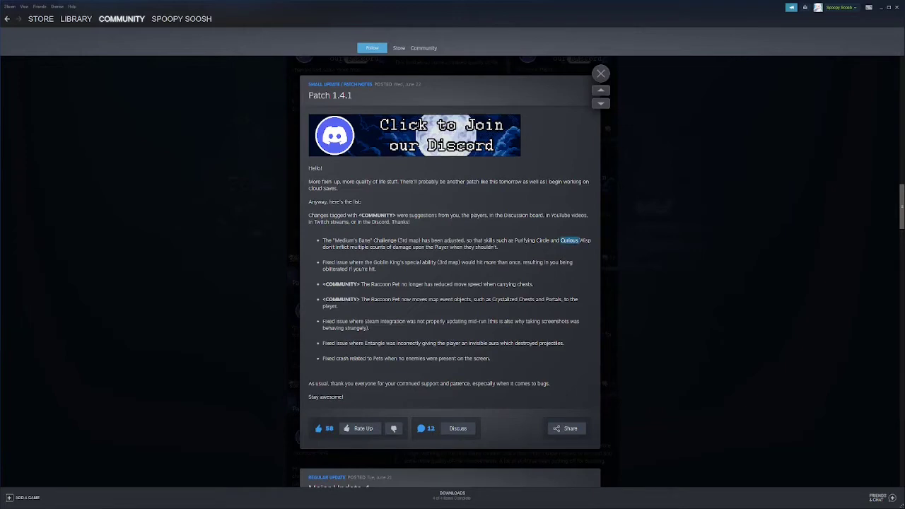
pyautogui.moveTo(455, 257)
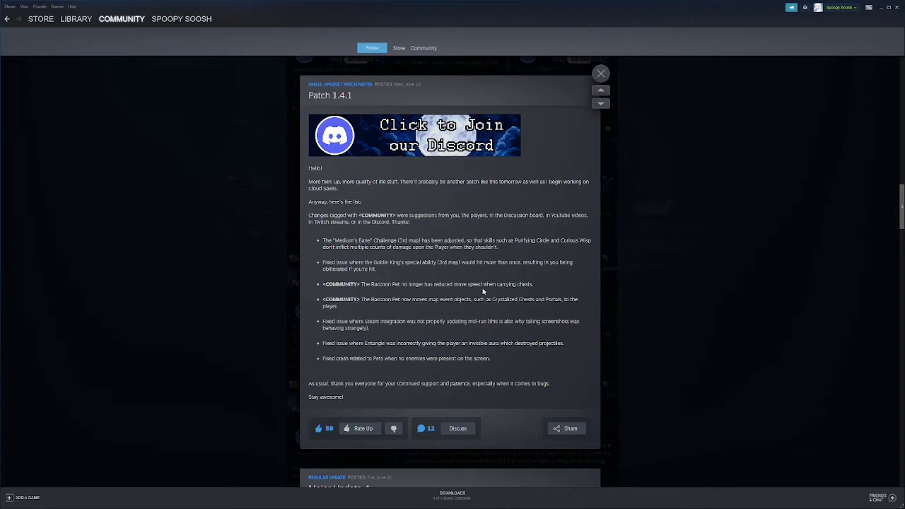
pyautogui.moveTo(447, 276)
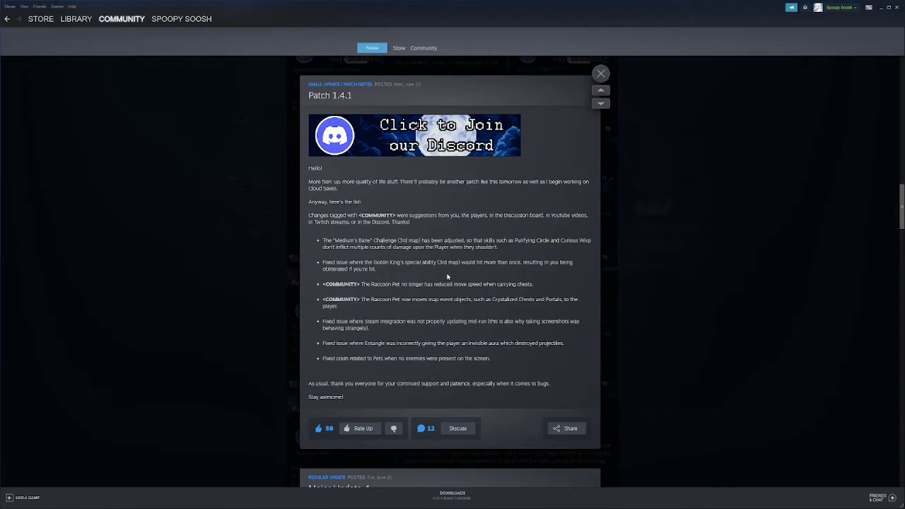
pyautogui.moveTo(554, 275)
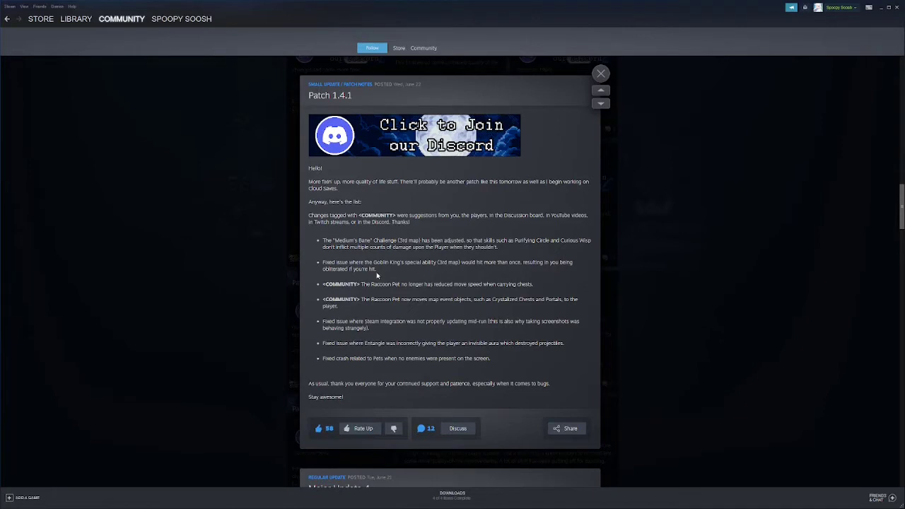
pyautogui.moveTo(397, 269)
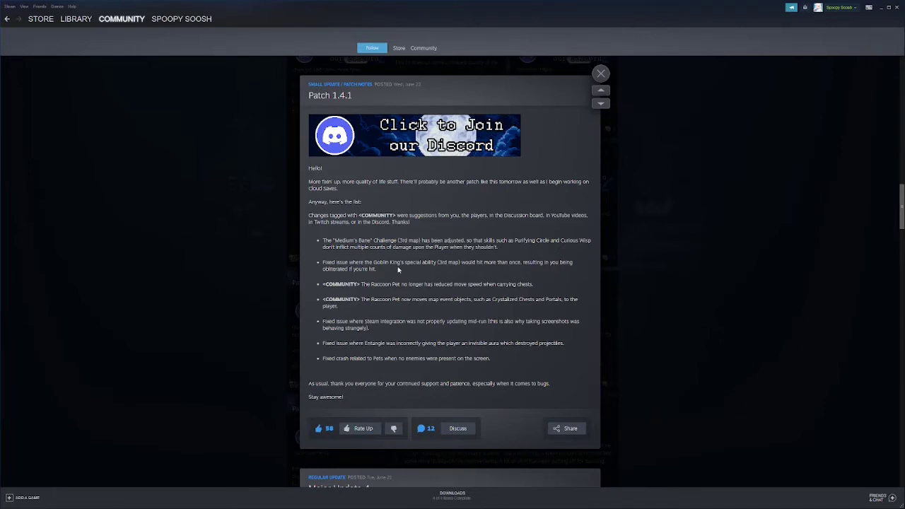
pyautogui.moveTo(398, 270)
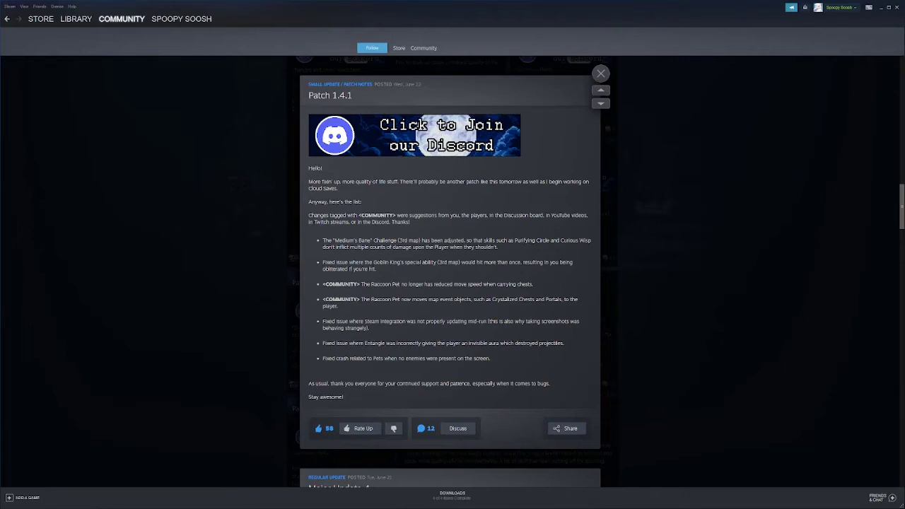
pyautogui.moveTo(446, 260)
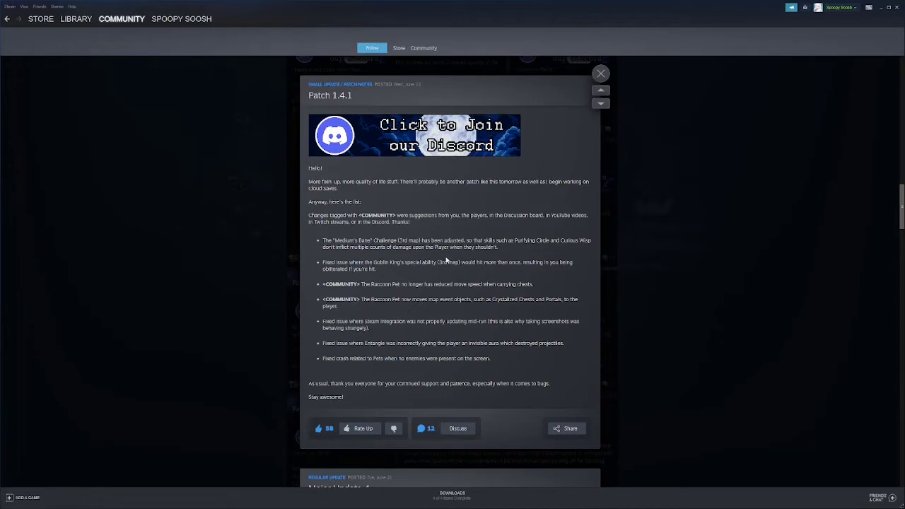
pyautogui.moveTo(452, 274)
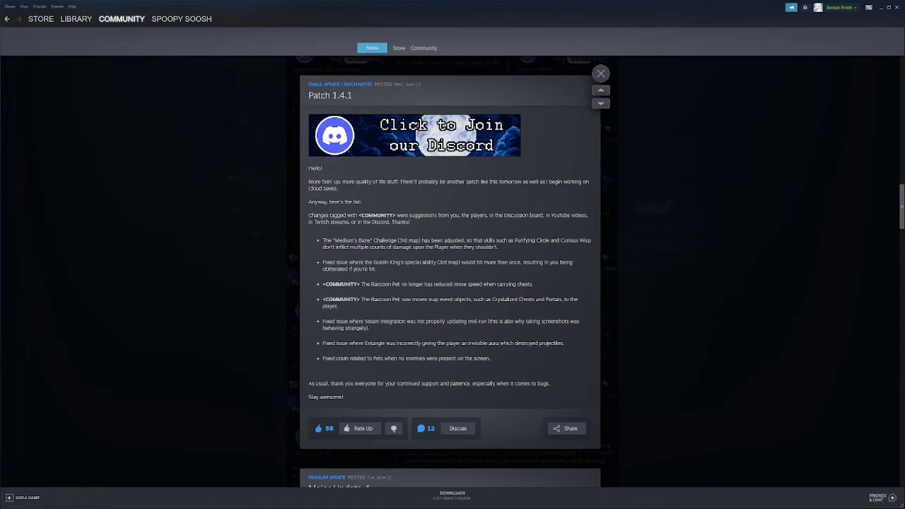
pyautogui.moveTo(536, 291)
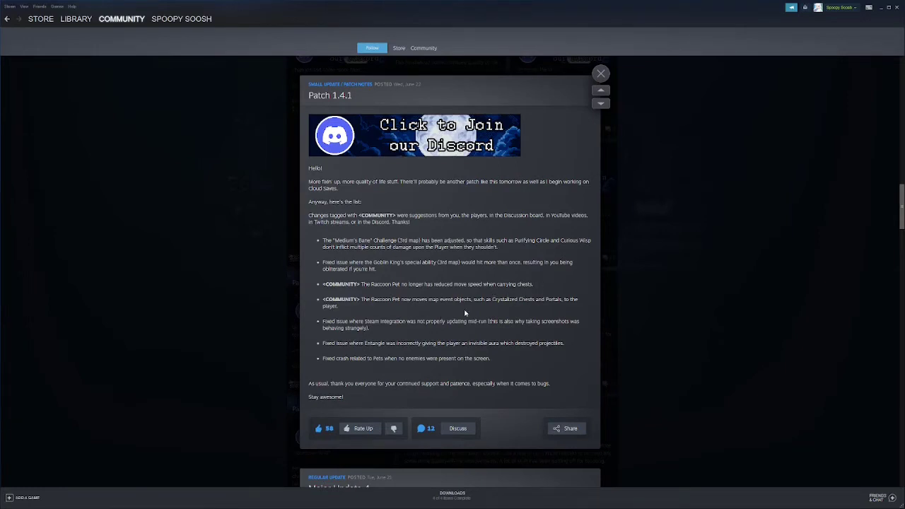
pyautogui.moveTo(534, 308)
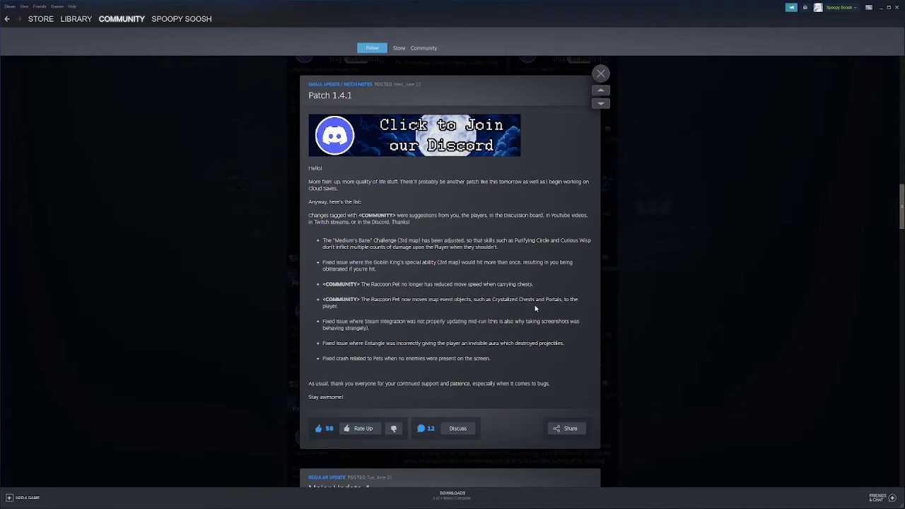
# Step: Highlight the Raccoon Pet fix lines and following notes while reading through them
pyautogui.doubleClick(374, 300)
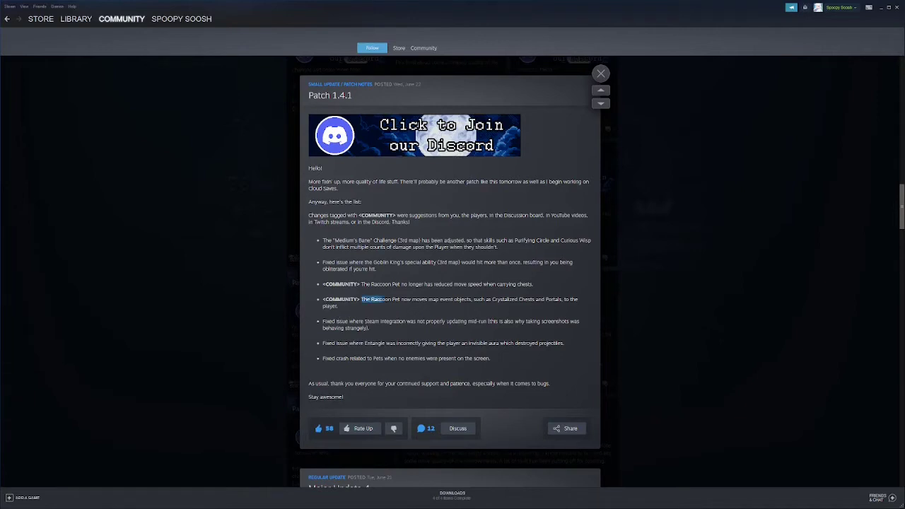
pyautogui.moveTo(362, 299); pyautogui.dragTo(539, 300)
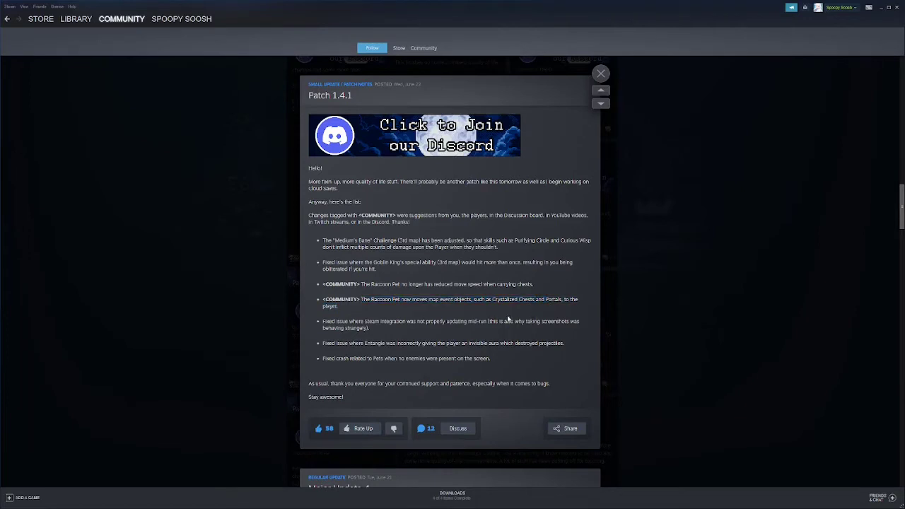
pyautogui.moveTo(495, 313)
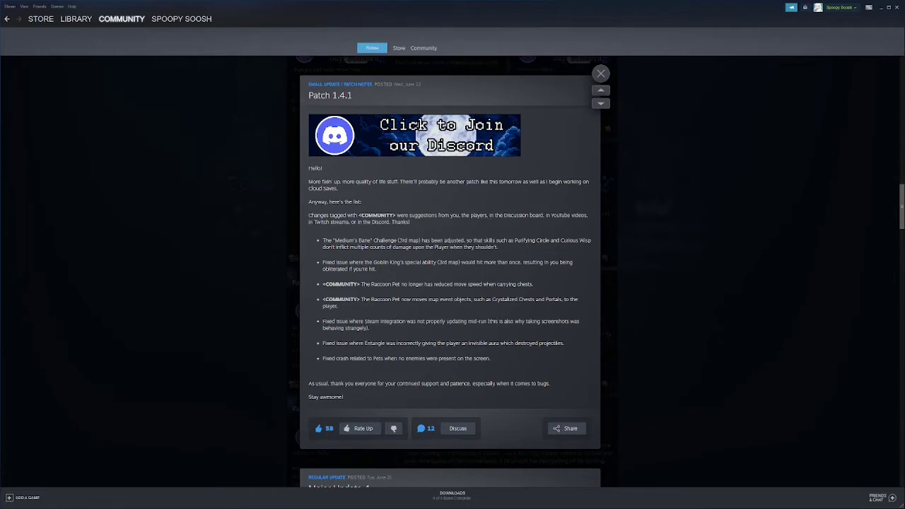
pyautogui.moveTo(487, 296)
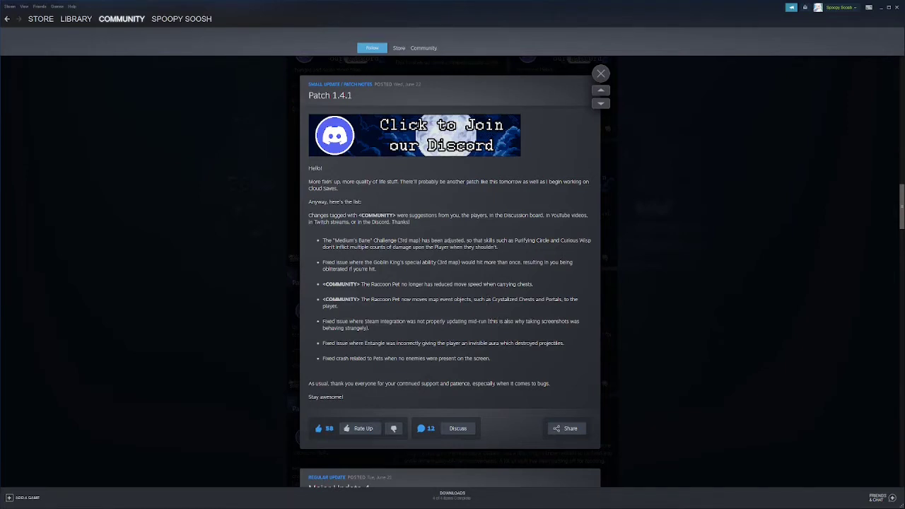
pyautogui.moveTo(369, 299); pyautogui.dragTo(544, 300)
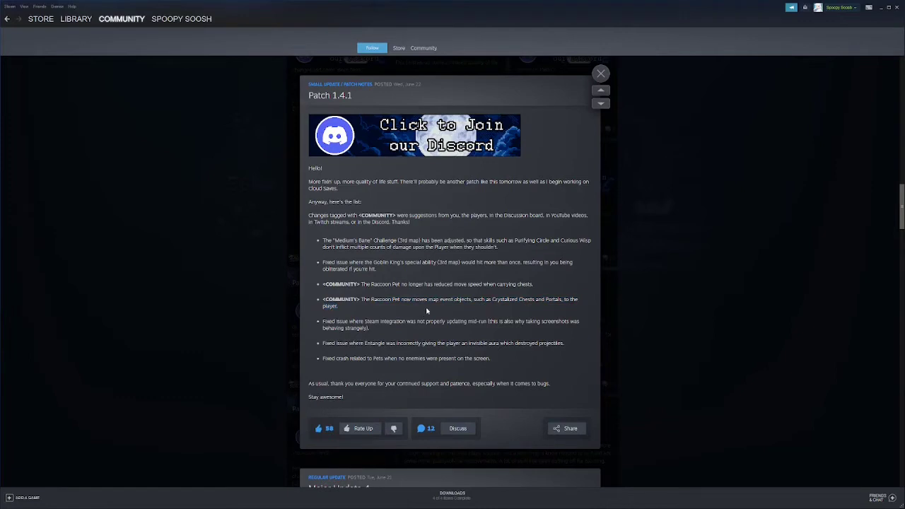
pyautogui.moveTo(481, 319)
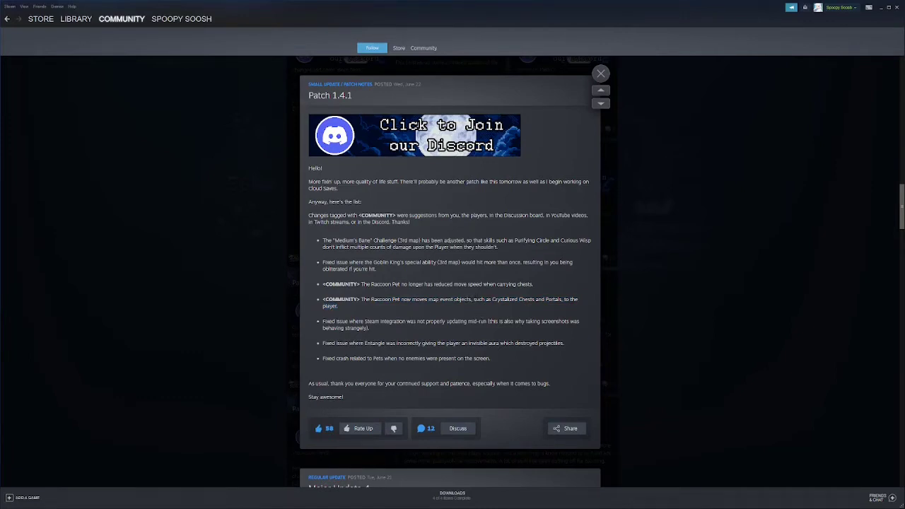
pyautogui.moveTo(496, 328)
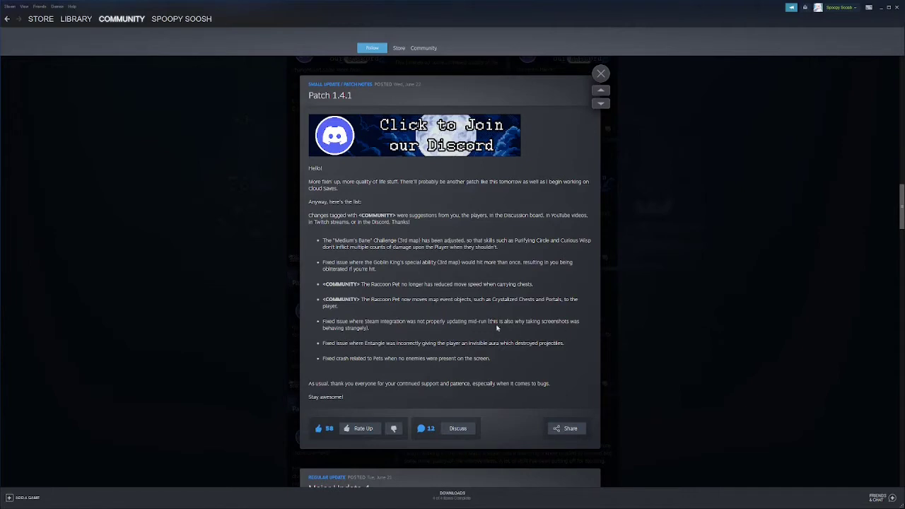
pyautogui.moveTo(461, 271)
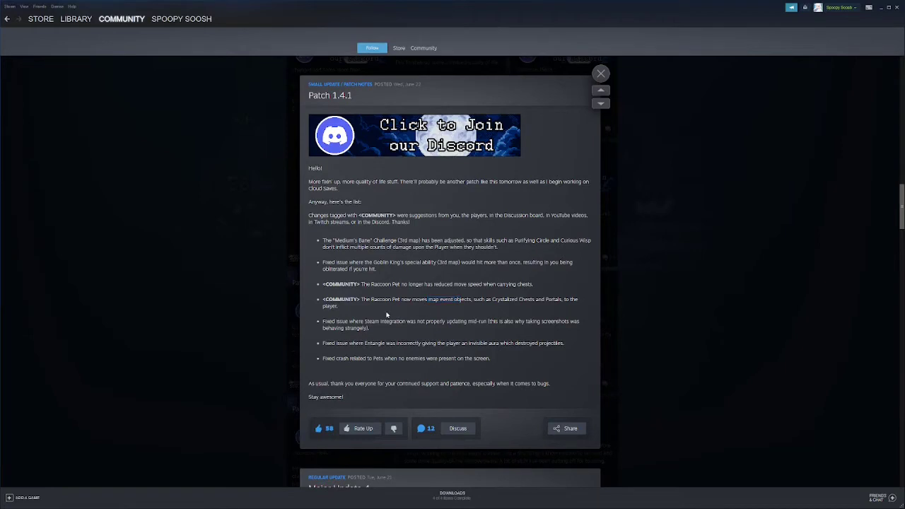
pyautogui.moveTo(421, 327)
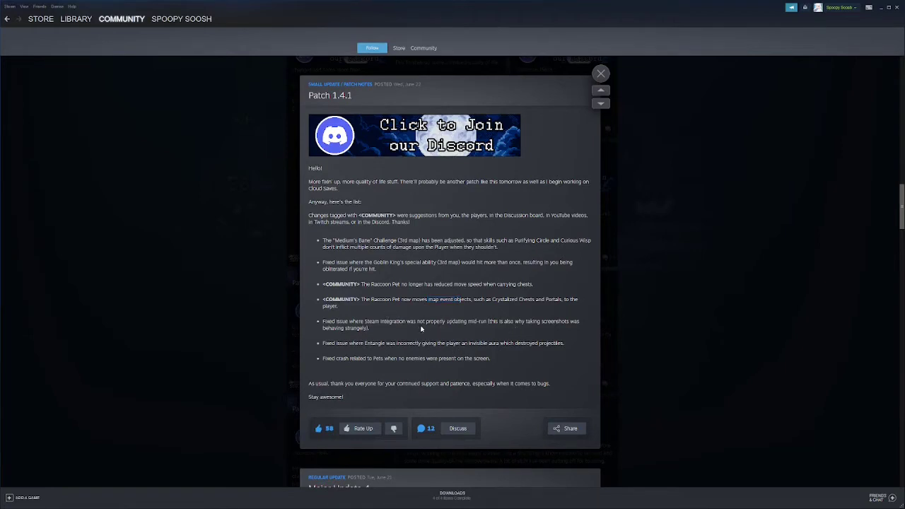
pyautogui.moveTo(484, 332)
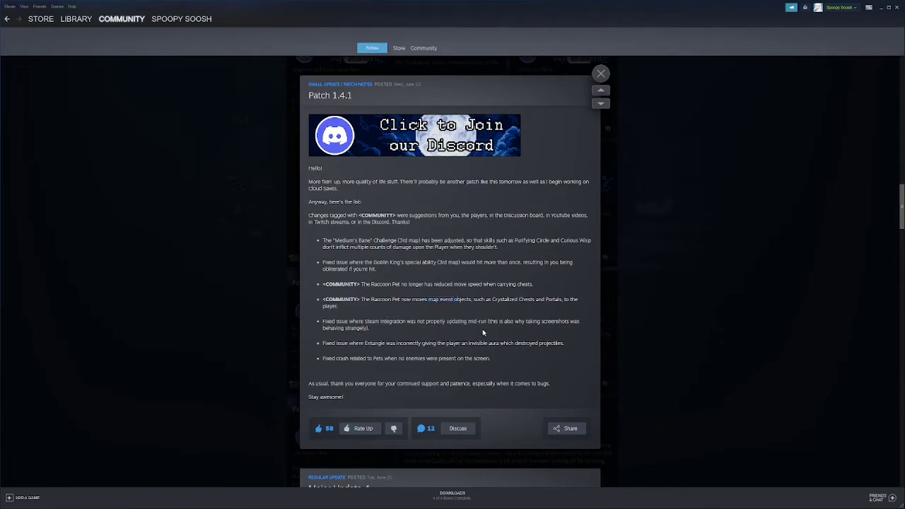
pyautogui.moveTo(552, 327)
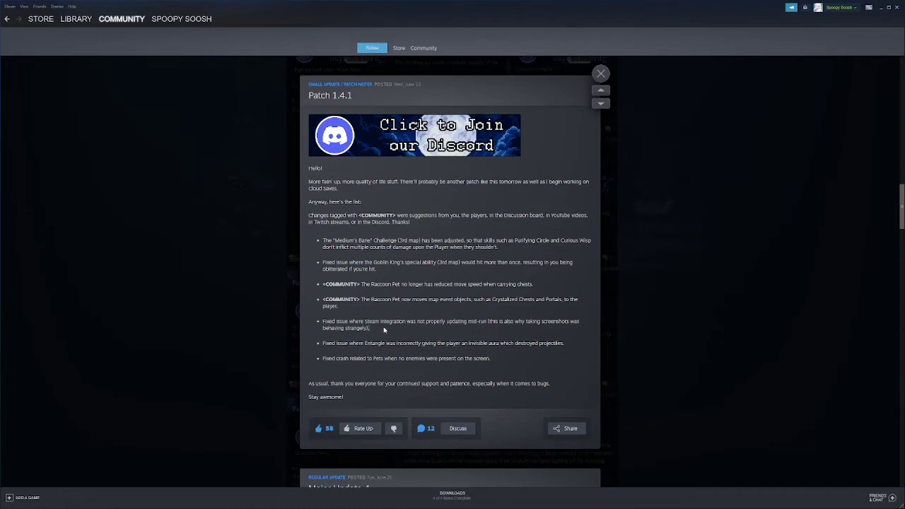
pyautogui.moveTo(515, 337)
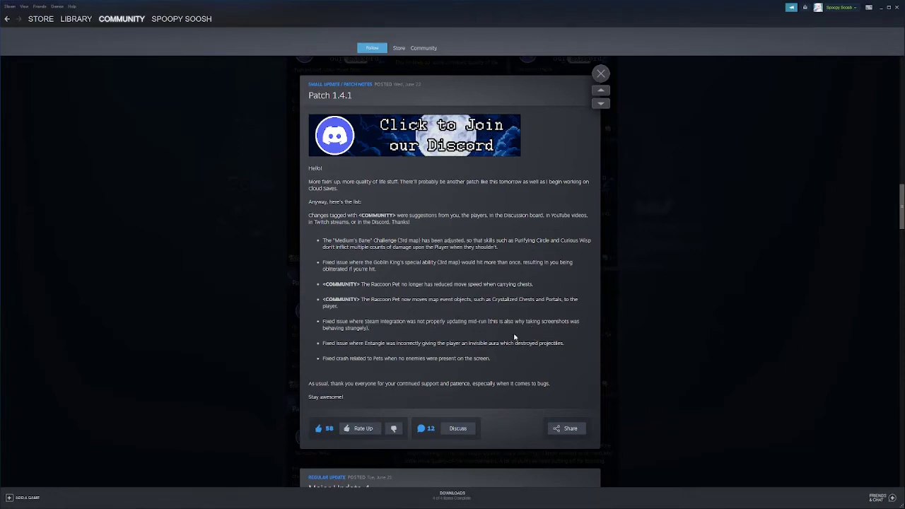
pyautogui.moveTo(499, 333)
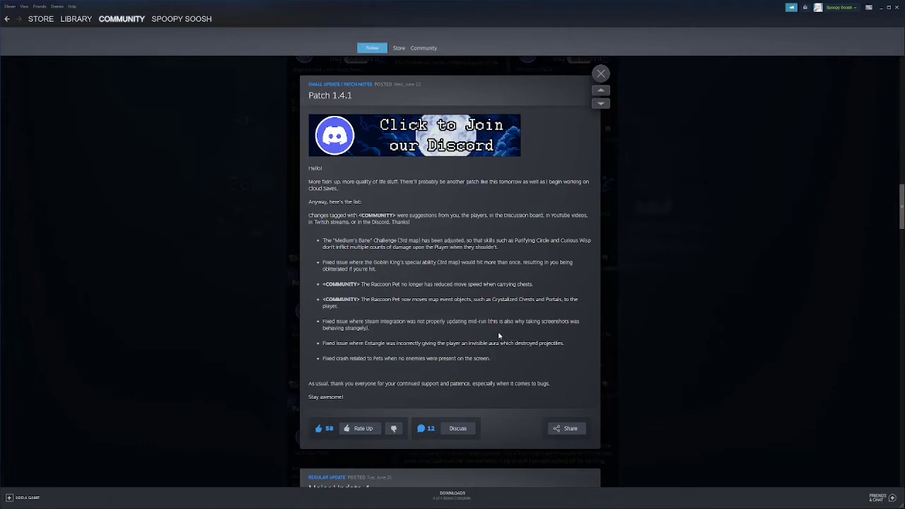
pyautogui.moveTo(416, 356)
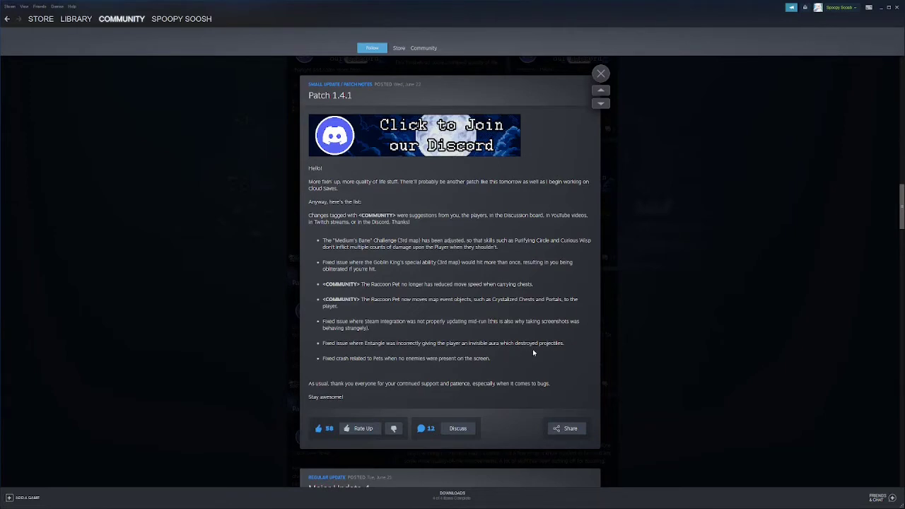
pyautogui.moveTo(477, 344); pyautogui.dragTo(564, 343)
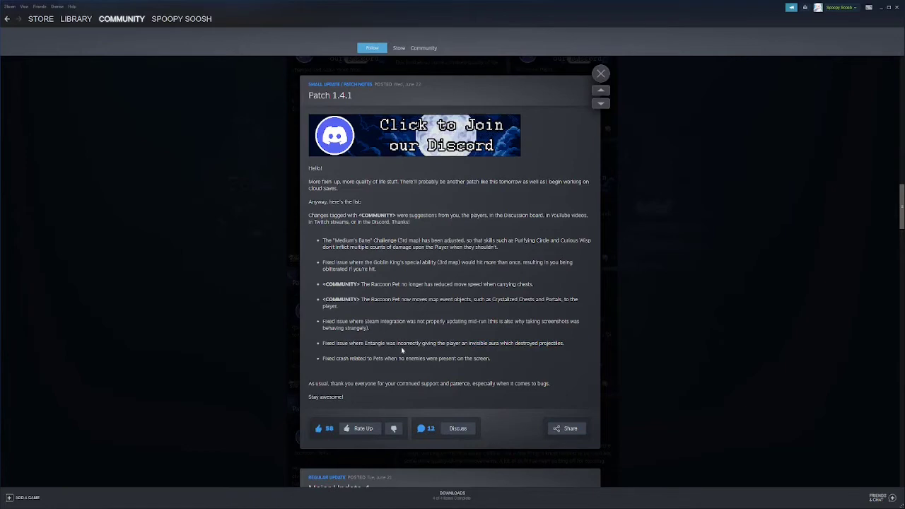
pyautogui.moveTo(475, 358)
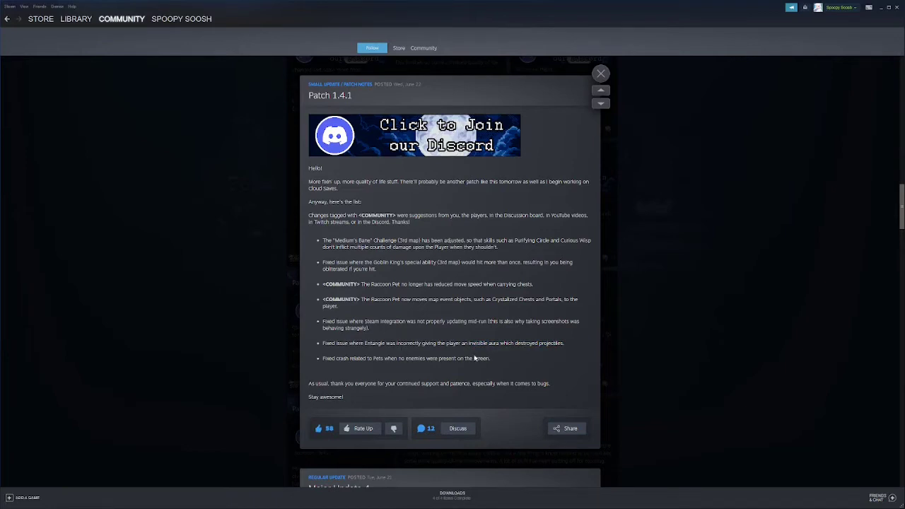
pyautogui.moveTo(435, 350)
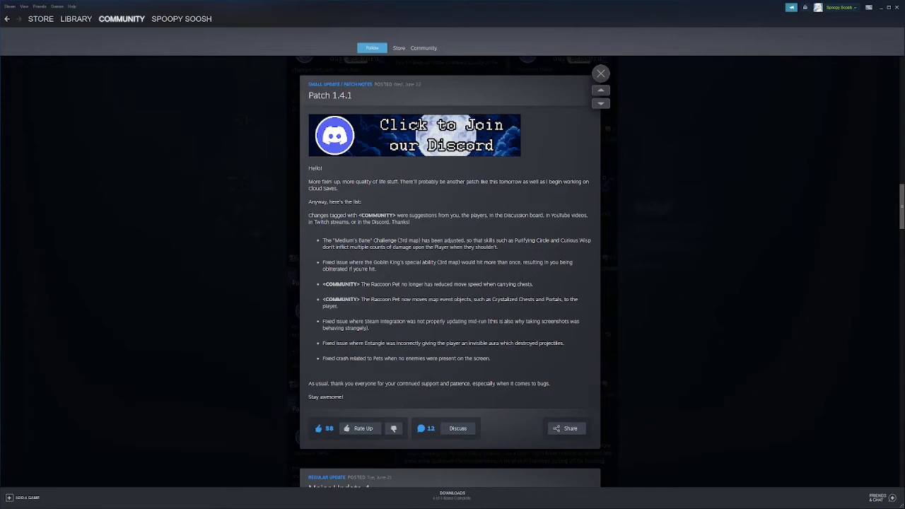
pyautogui.moveTo(474, 368)
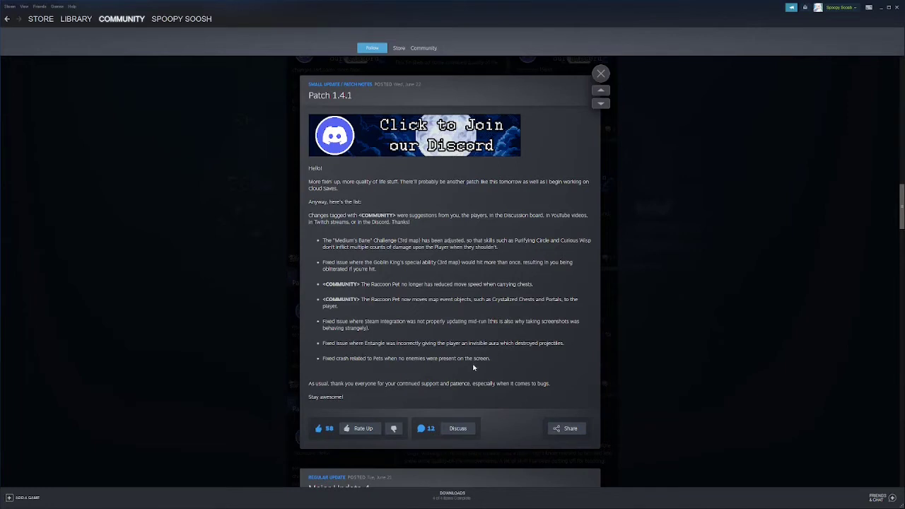
pyautogui.moveTo(519, 370)
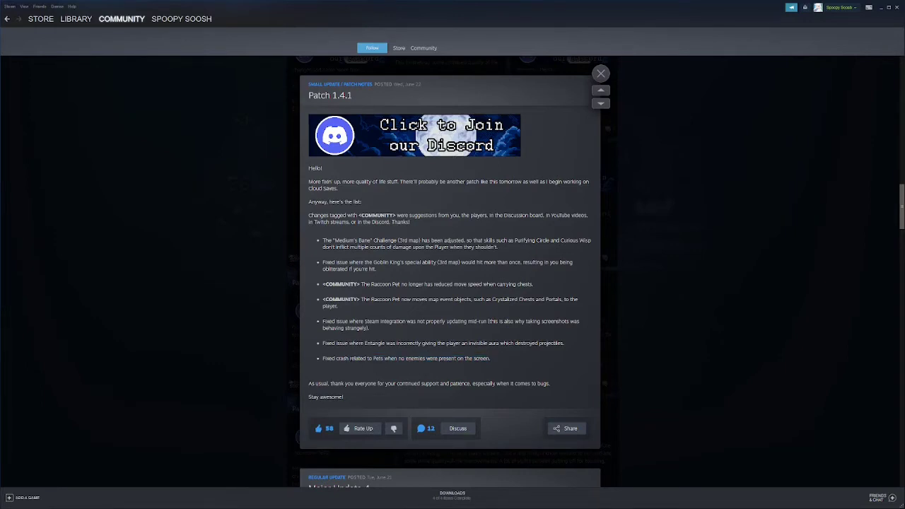
pyautogui.moveTo(351, 359); pyautogui.dragTo(404, 359)
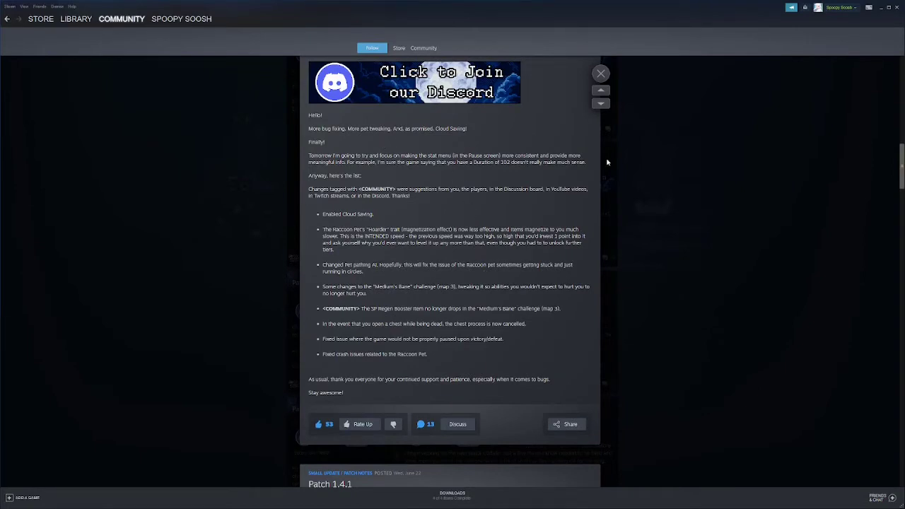
pyautogui.moveTo(390, 172)
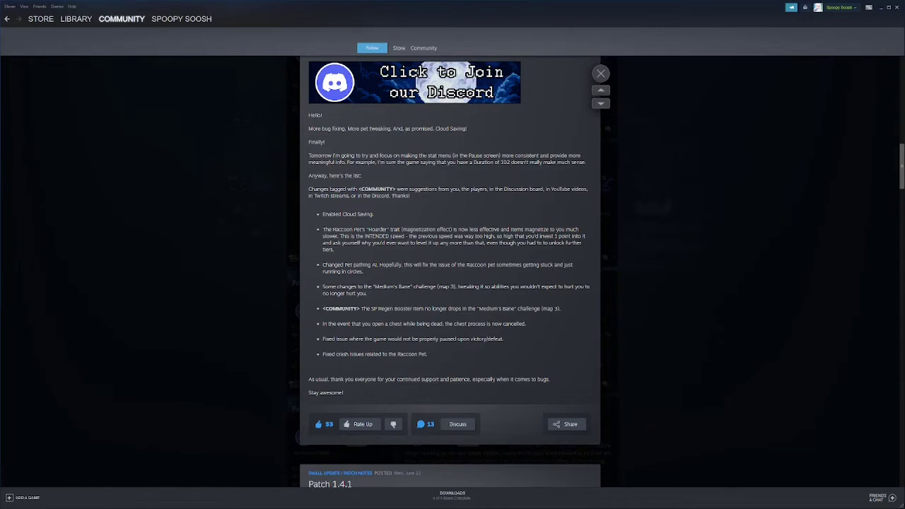
pyautogui.doubleClick(431, 156)
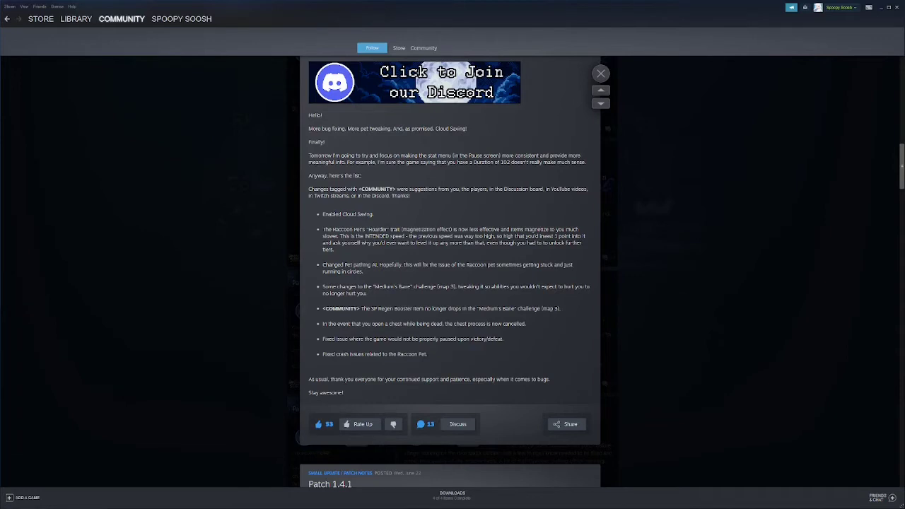
pyautogui.moveTo(384, 251)
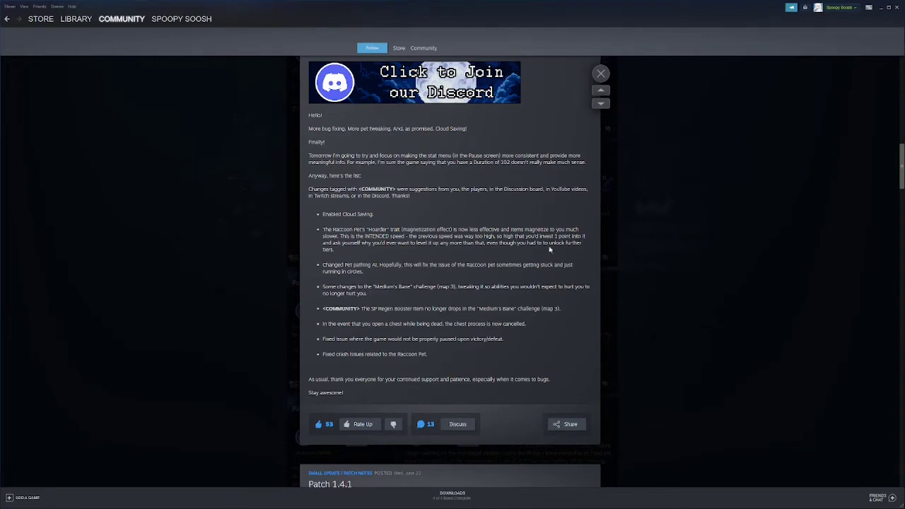
pyautogui.moveTo(432, 260)
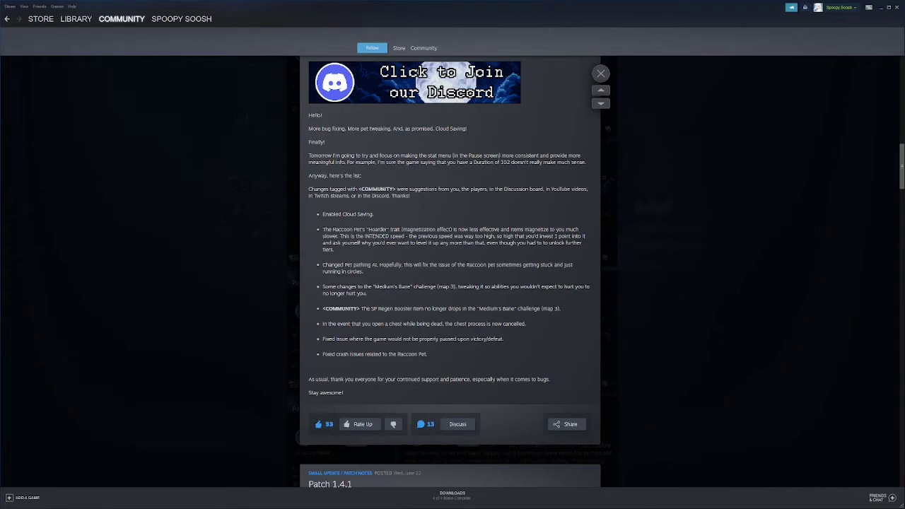
pyautogui.moveTo(515, 255)
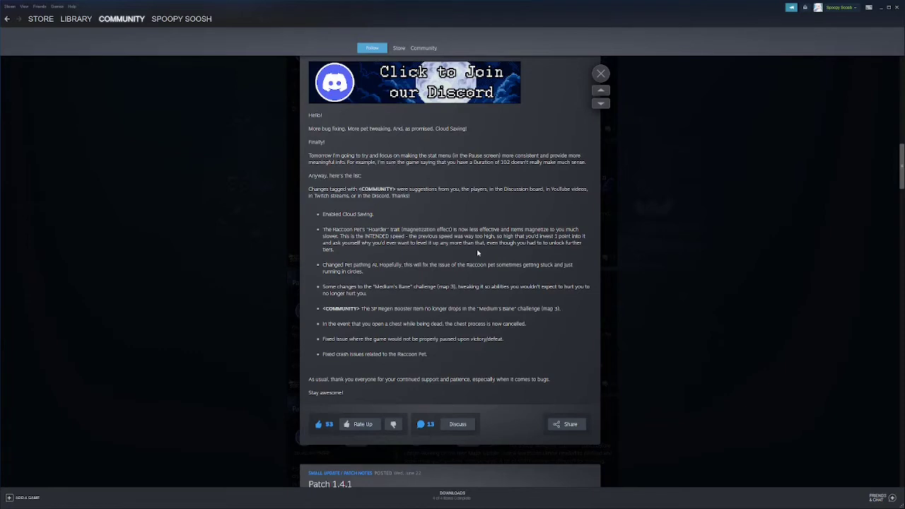
pyautogui.moveTo(473, 251)
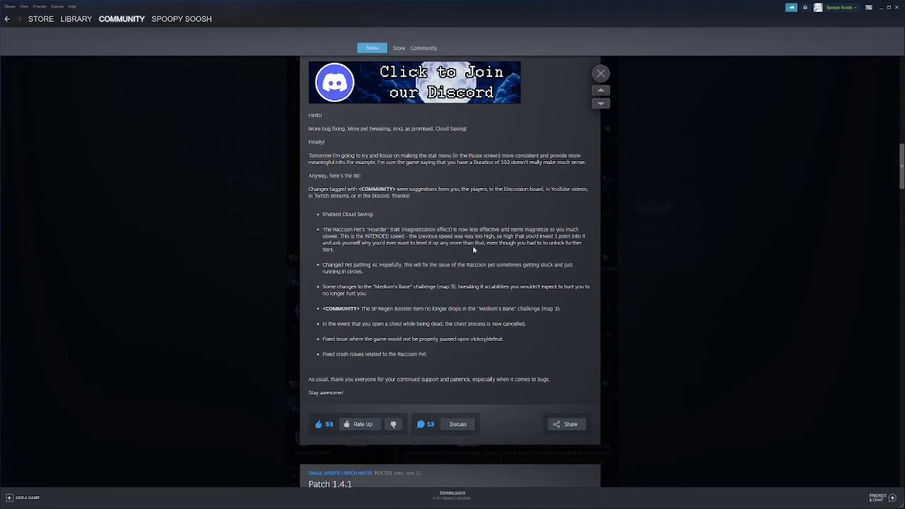
pyautogui.moveTo(472, 251)
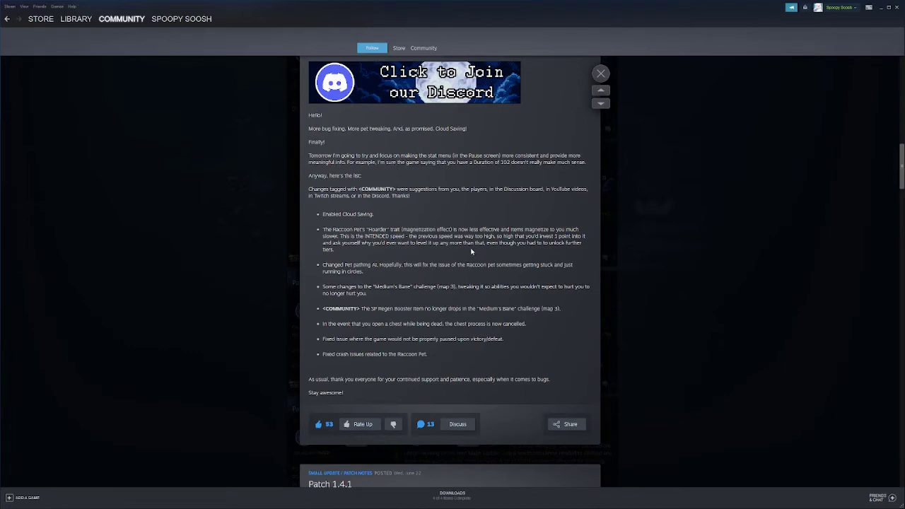
pyautogui.moveTo(413, 249)
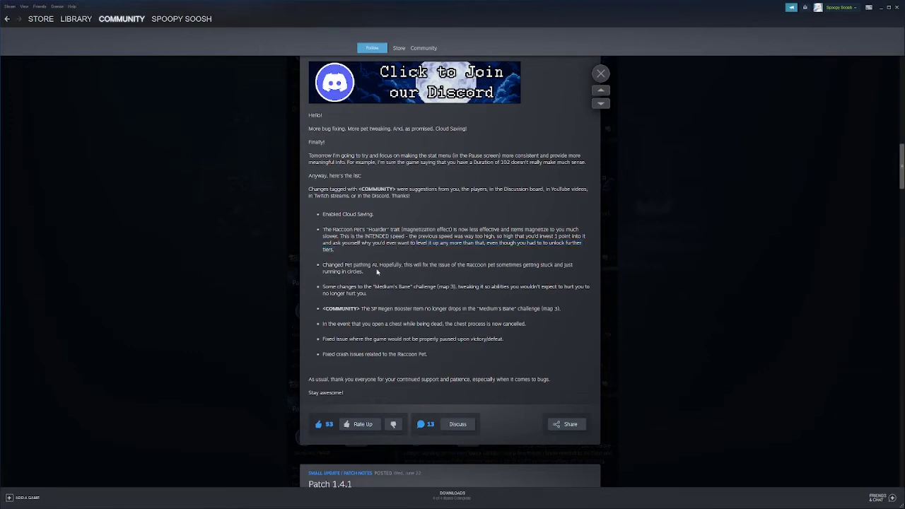
pyautogui.moveTo(475, 282)
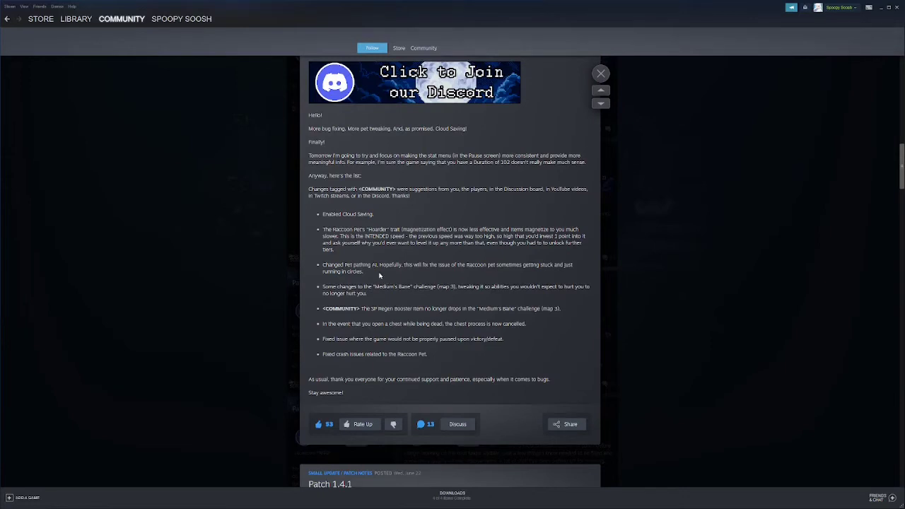
pyautogui.moveTo(449, 281)
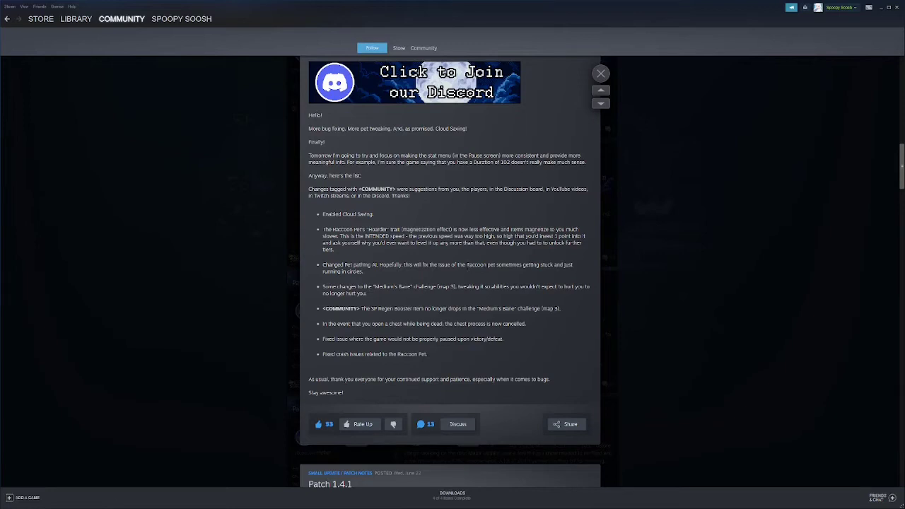
pyautogui.moveTo(475, 262)
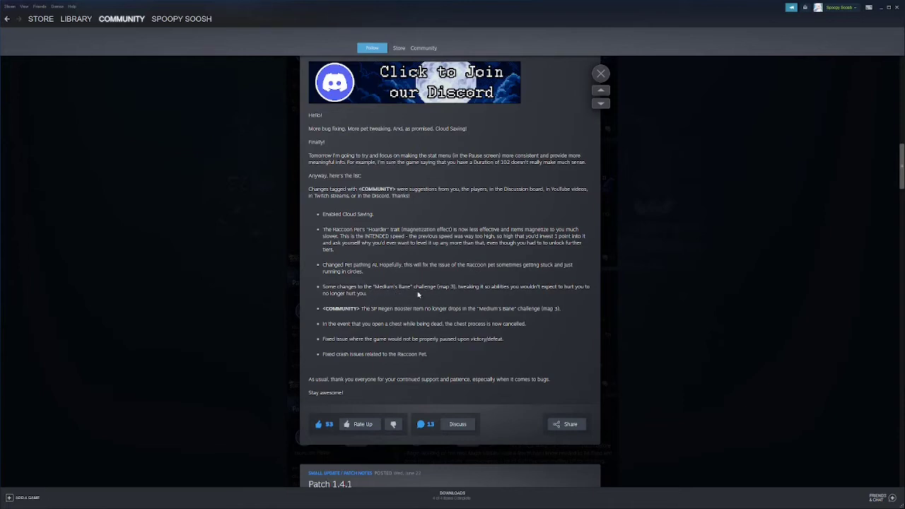
pyautogui.moveTo(525, 308)
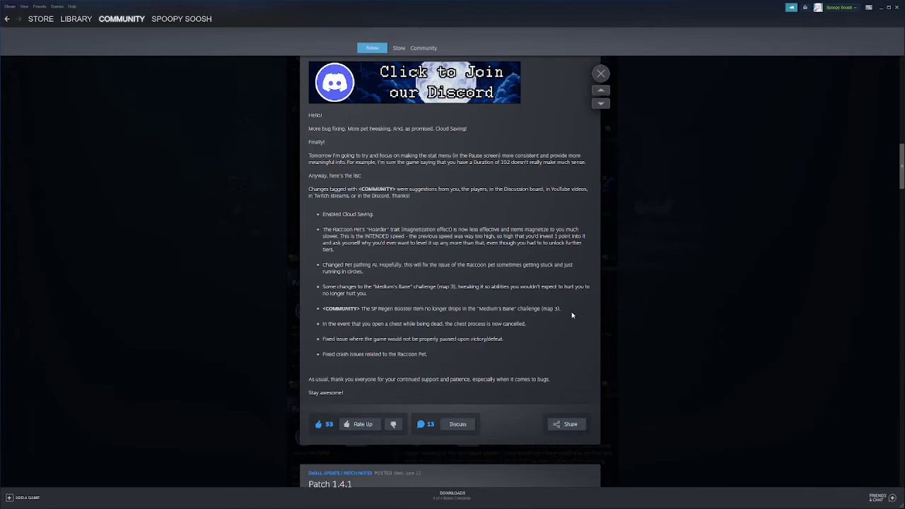
pyautogui.doubleClick(516, 285)
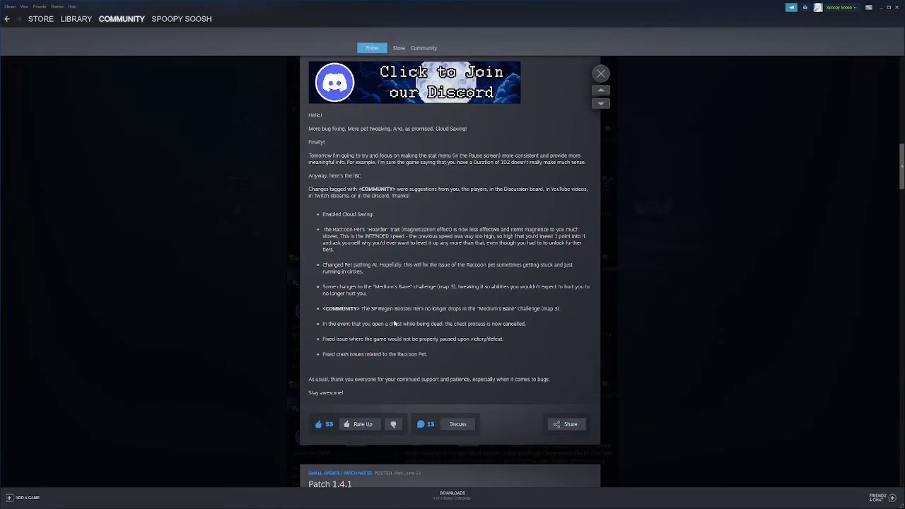
pyautogui.moveTo(494, 316)
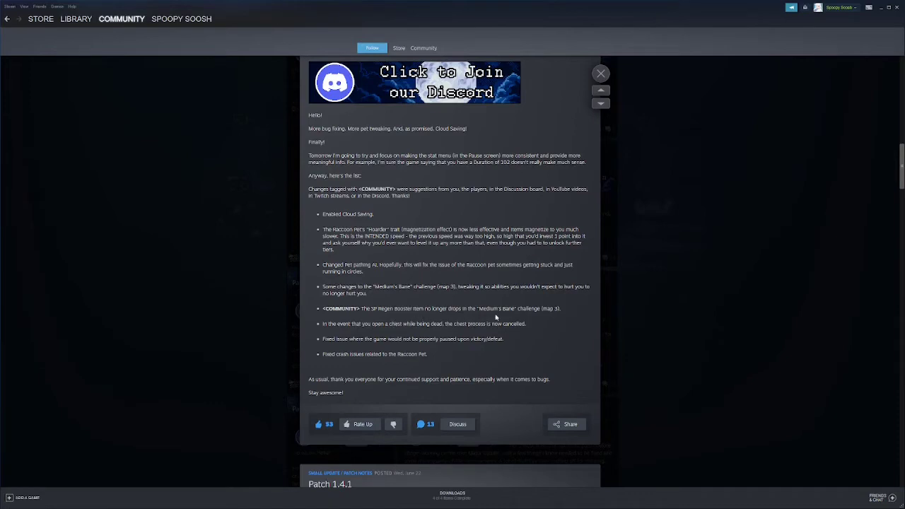
pyautogui.moveTo(495, 317)
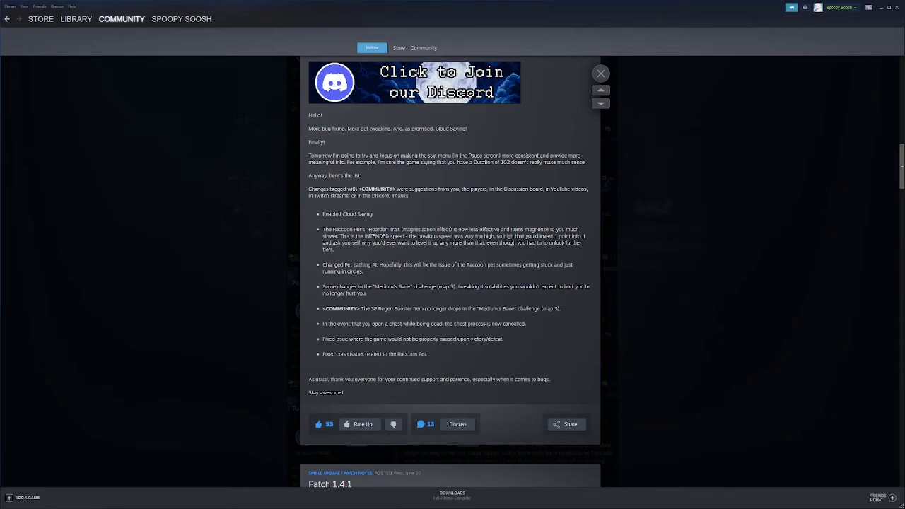
pyautogui.moveTo(359, 308); pyautogui.dragTo(400, 308)
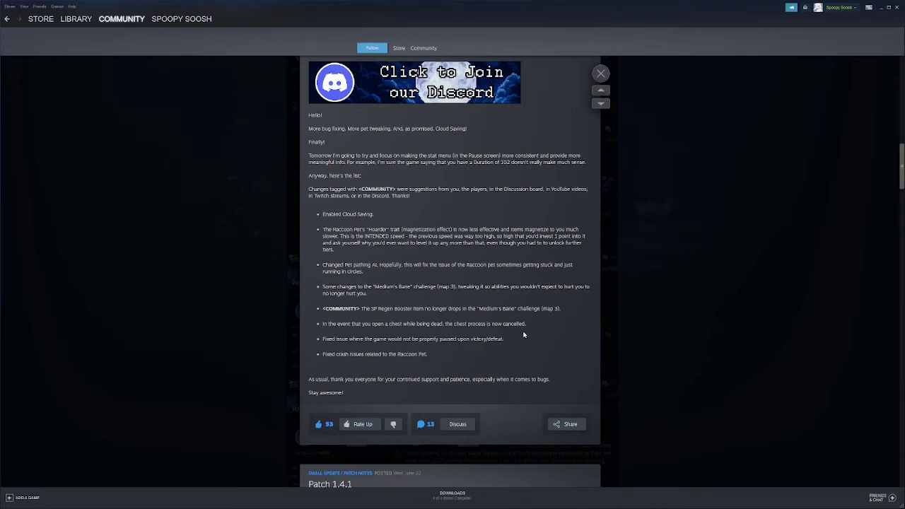
pyautogui.moveTo(356, 323)
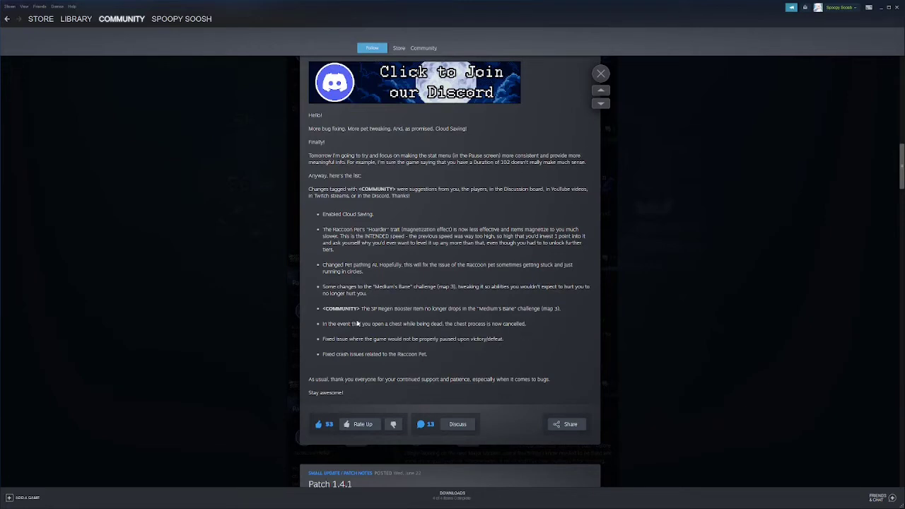
pyautogui.moveTo(429, 329)
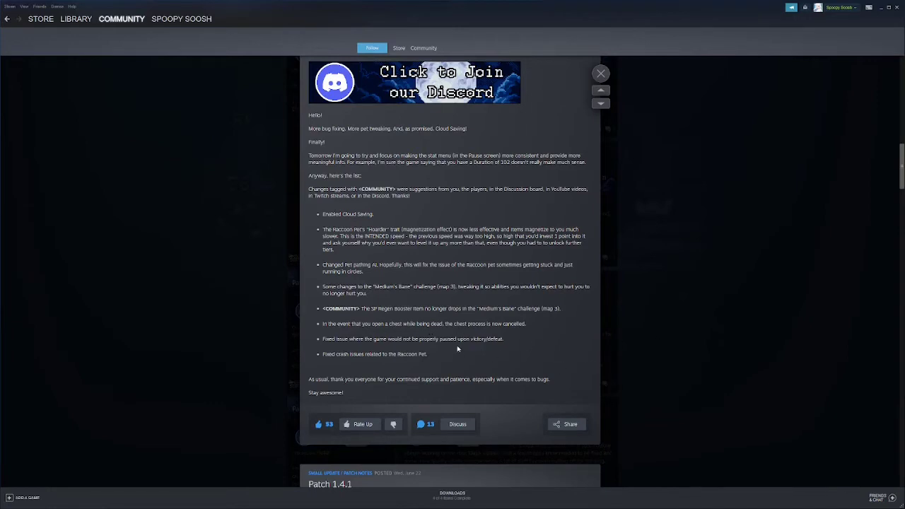
pyautogui.moveTo(345, 347)
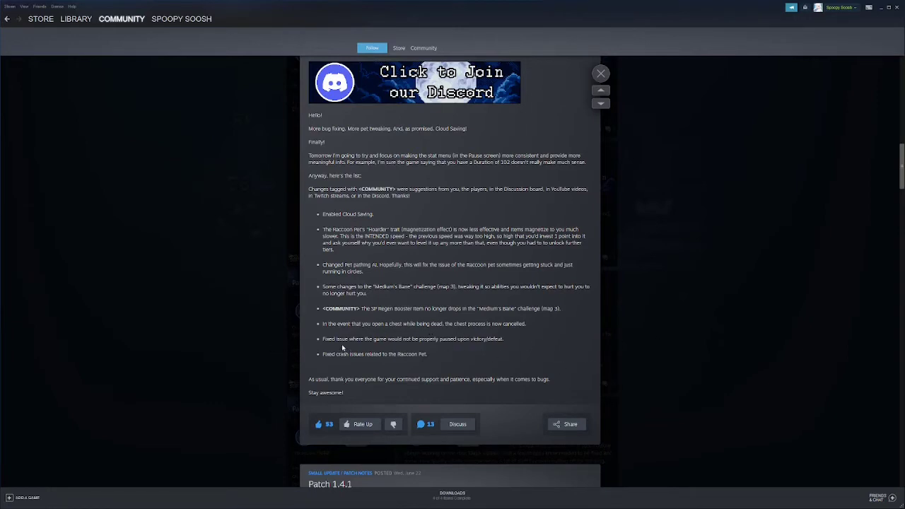
pyautogui.moveTo(432, 350)
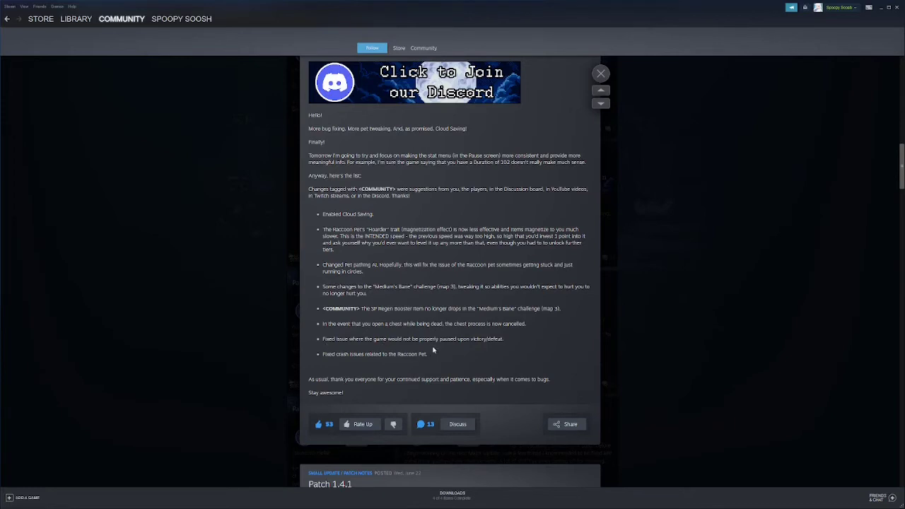
pyautogui.moveTo(481, 347)
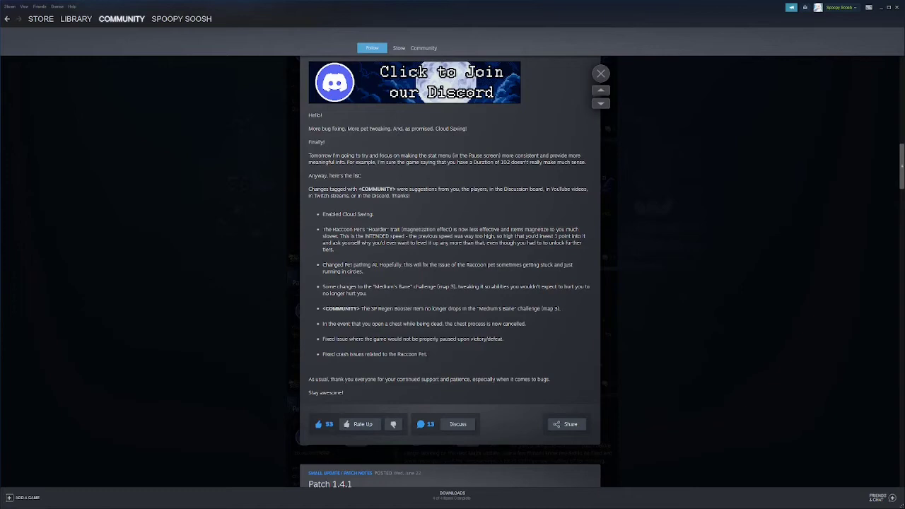
pyautogui.moveTo(438, 361)
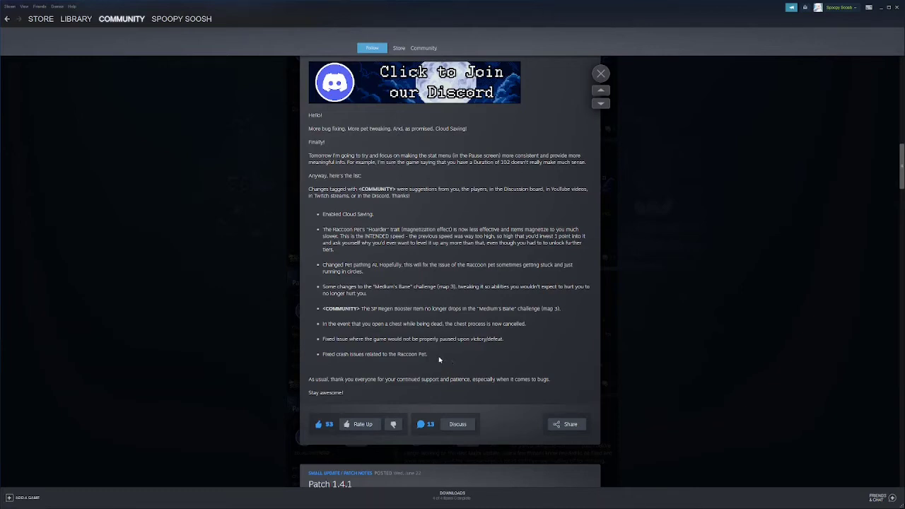
pyautogui.moveTo(430, 355)
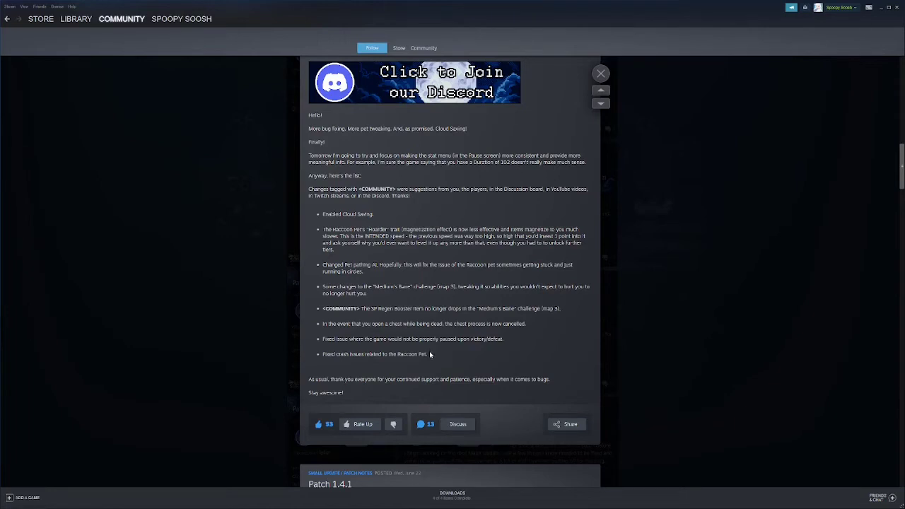
pyautogui.moveTo(429, 357)
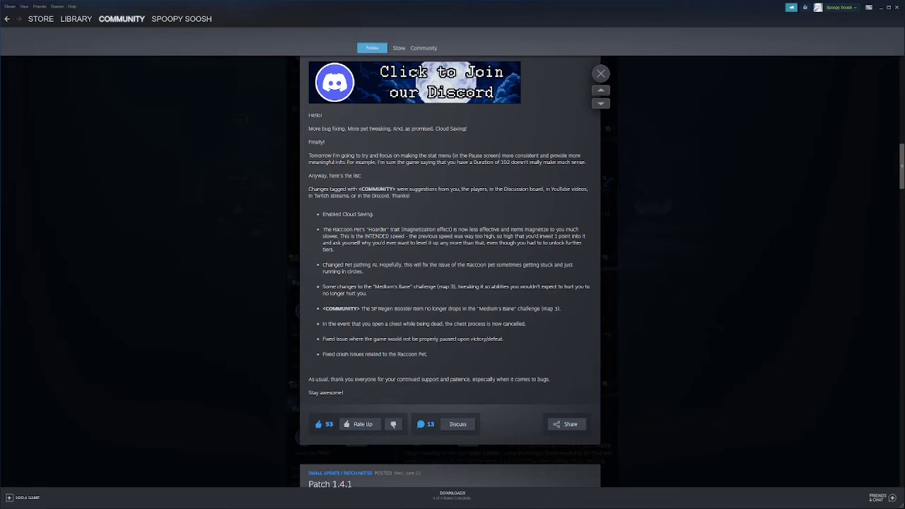
pyautogui.moveTo(462, 360)
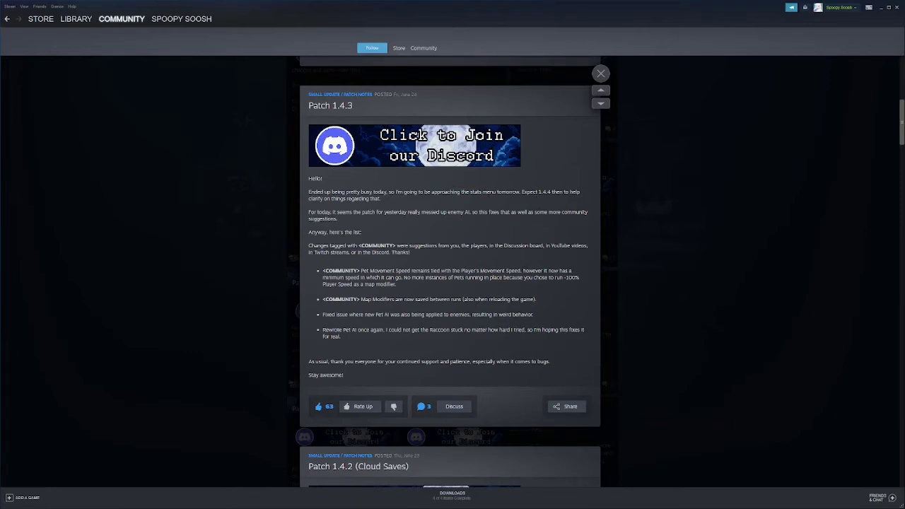
pyautogui.moveTo(483, 229)
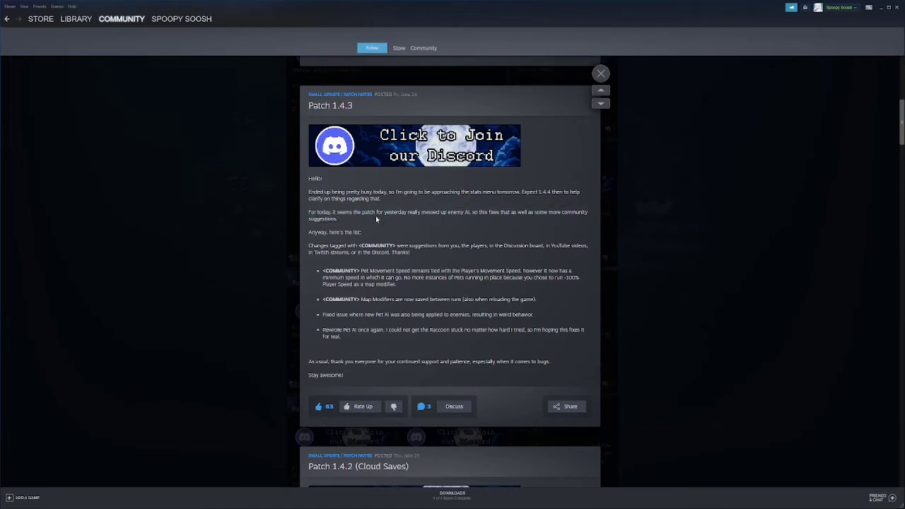
pyautogui.moveTo(506, 223)
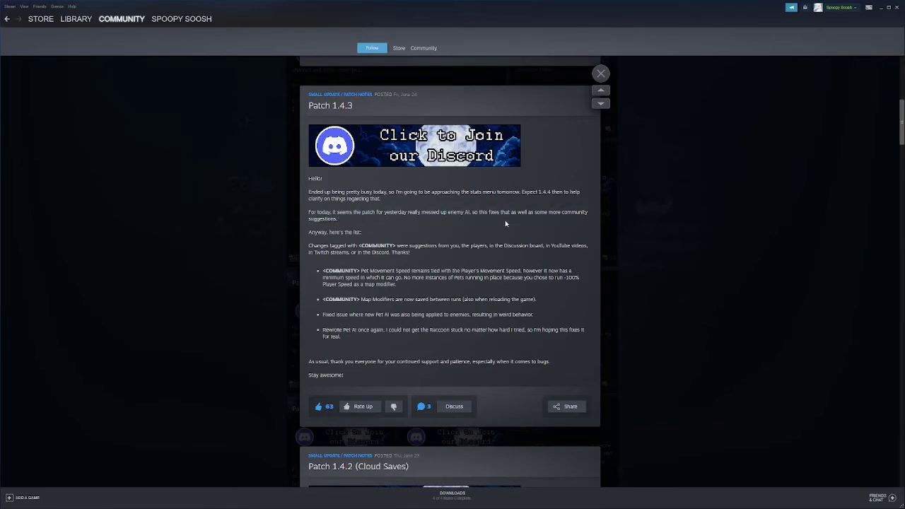
pyautogui.moveTo(444, 290)
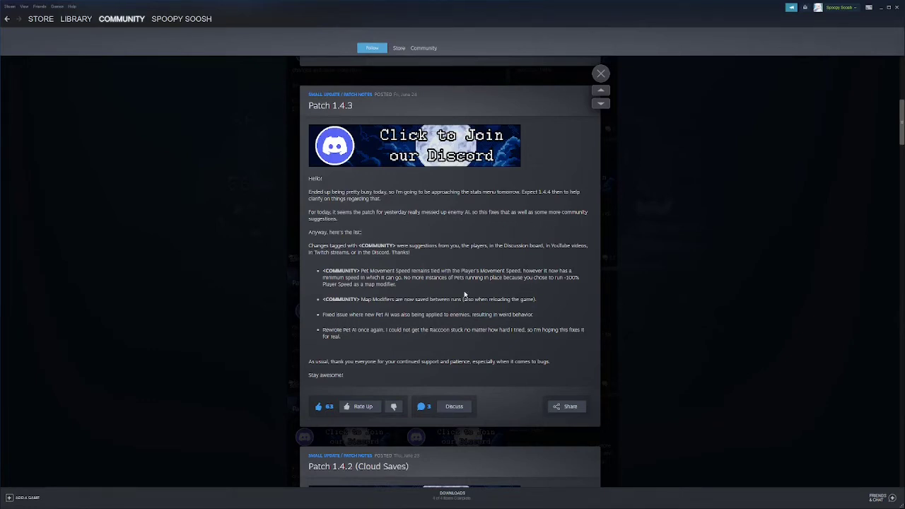
pyautogui.moveTo(432, 295)
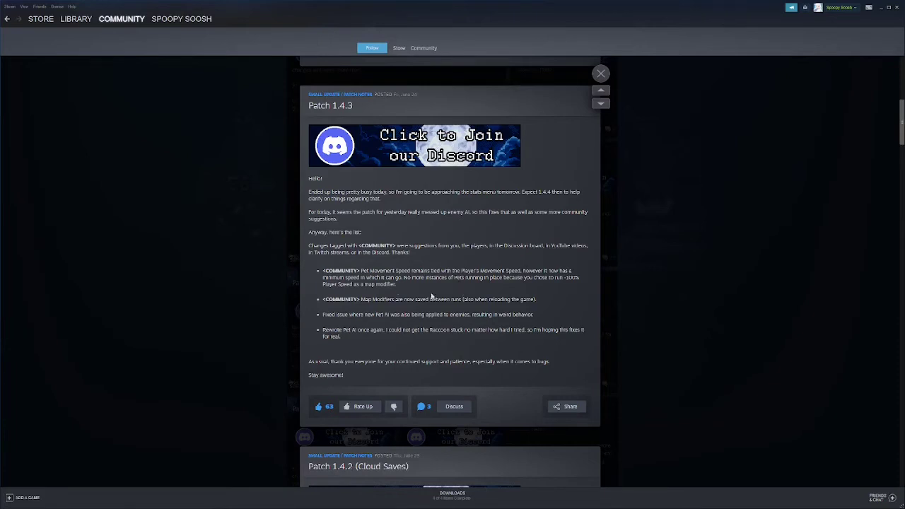
pyautogui.moveTo(427, 289)
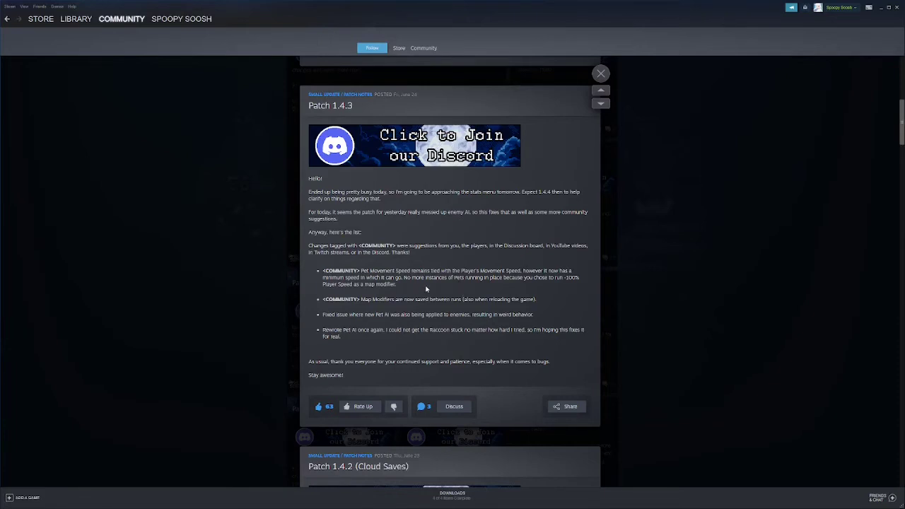
pyautogui.moveTo(562, 300)
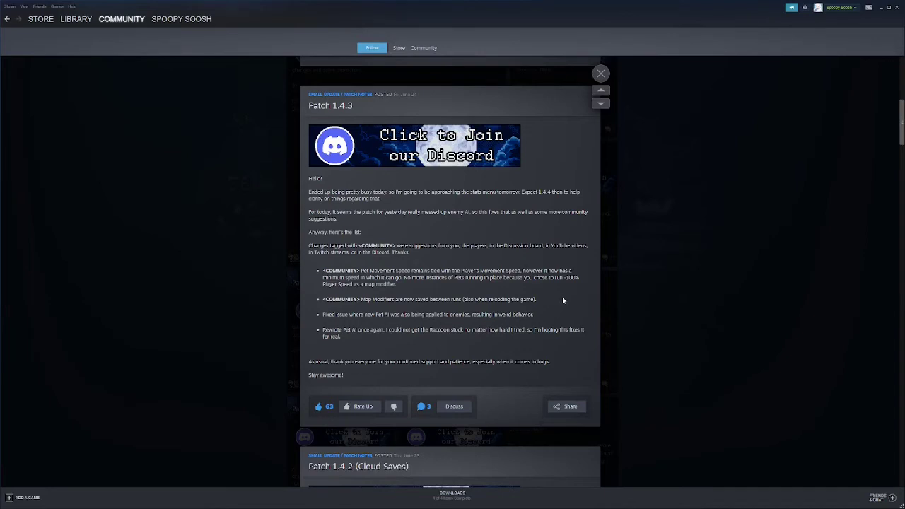
pyautogui.moveTo(571, 288)
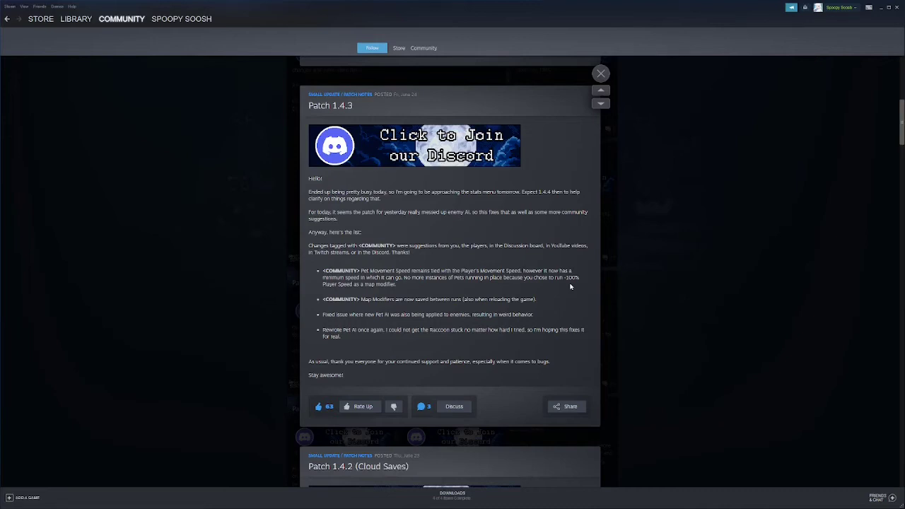
pyautogui.moveTo(452, 188)
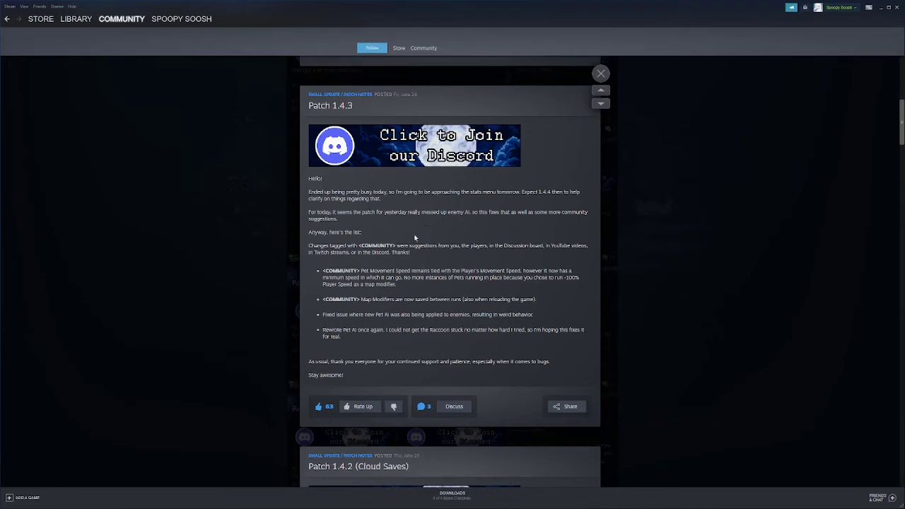
pyautogui.moveTo(544, 293)
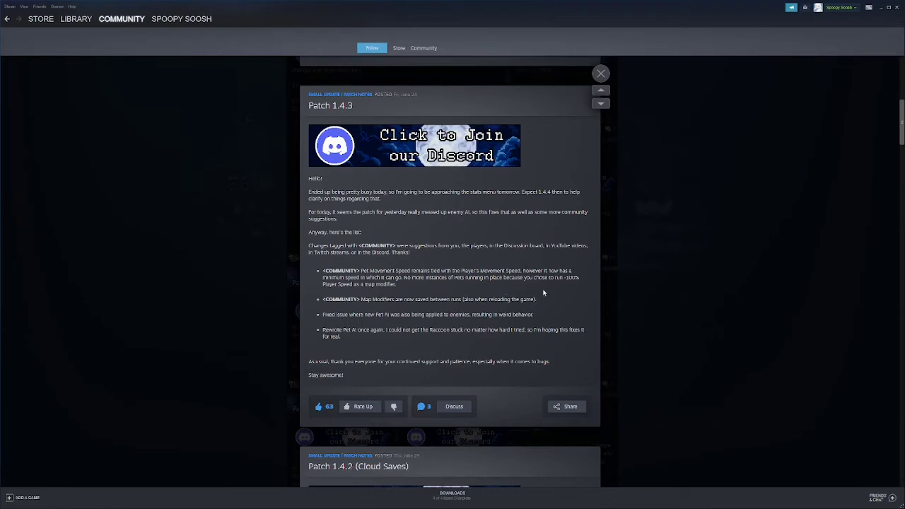
pyautogui.moveTo(569, 293)
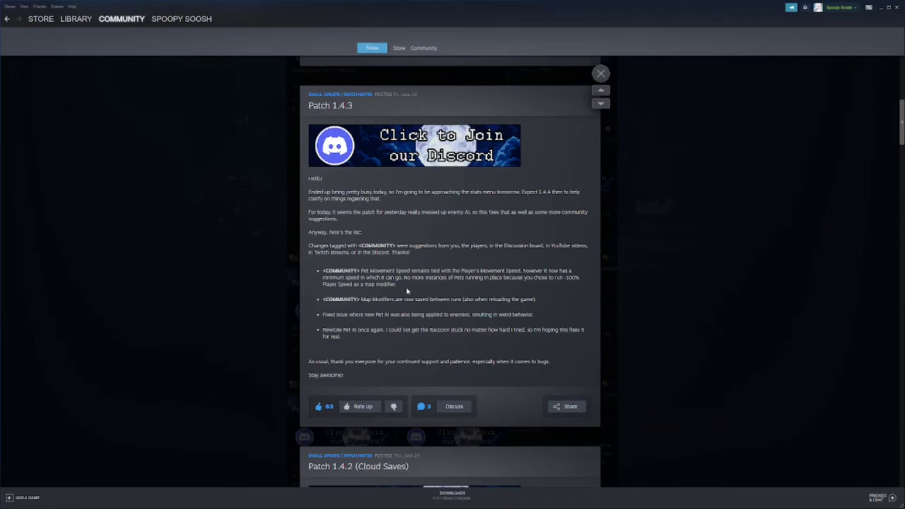
pyautogui.doubleClick(569, 277)
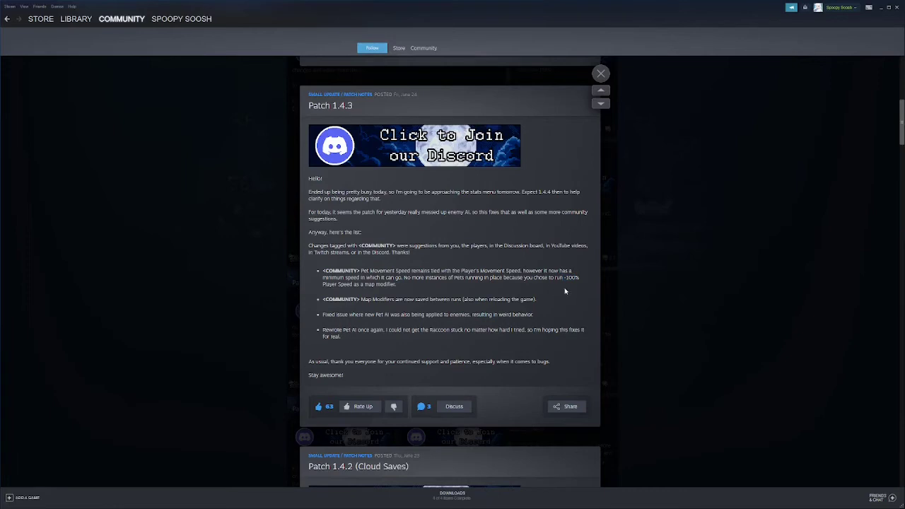
pyautogui.moveTo(399, 351)
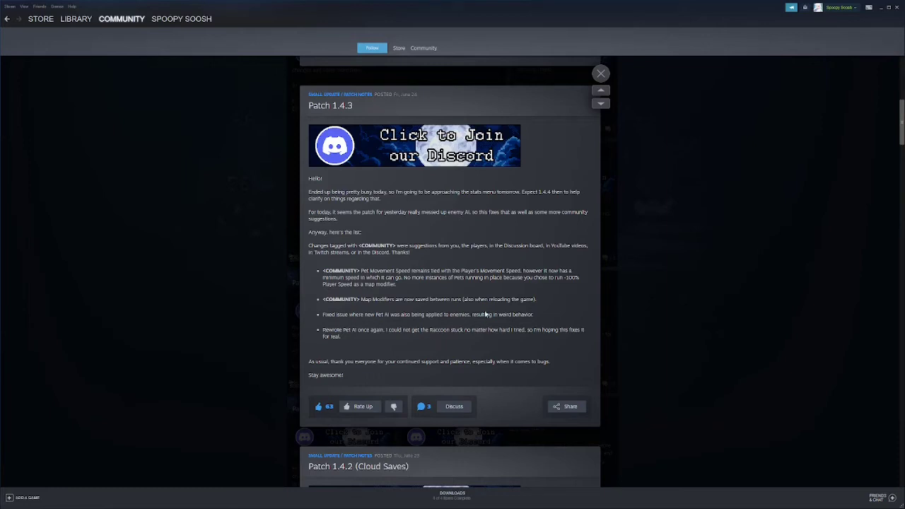
pyautogui.moveTo(489, 328)
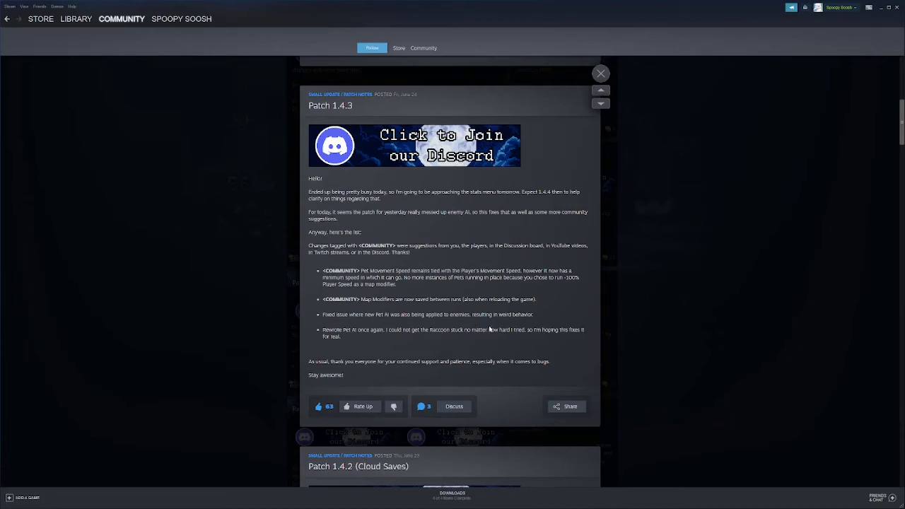
pyautogui.moveTo(342, 304)
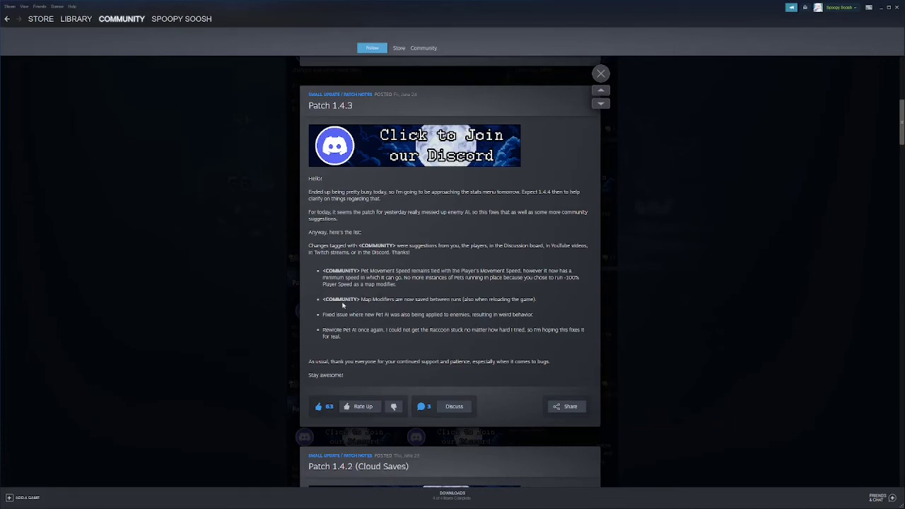
pyautogui.moveTo(443, 323)
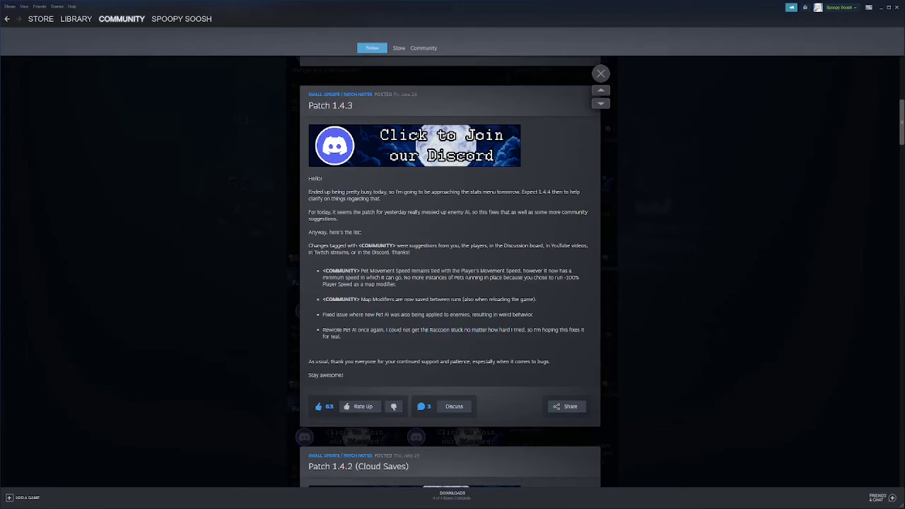
pyautogui.moveTo(557, 337)
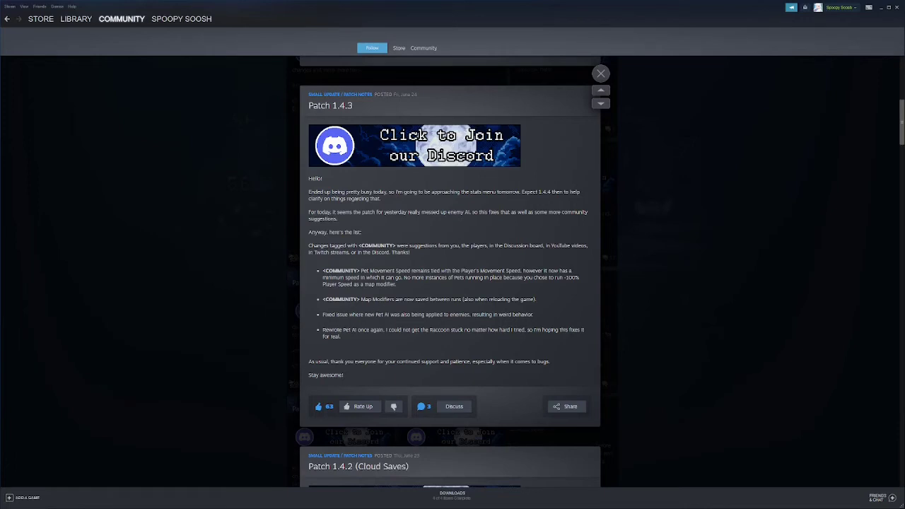
pyautogui.moveTo(485, 260)
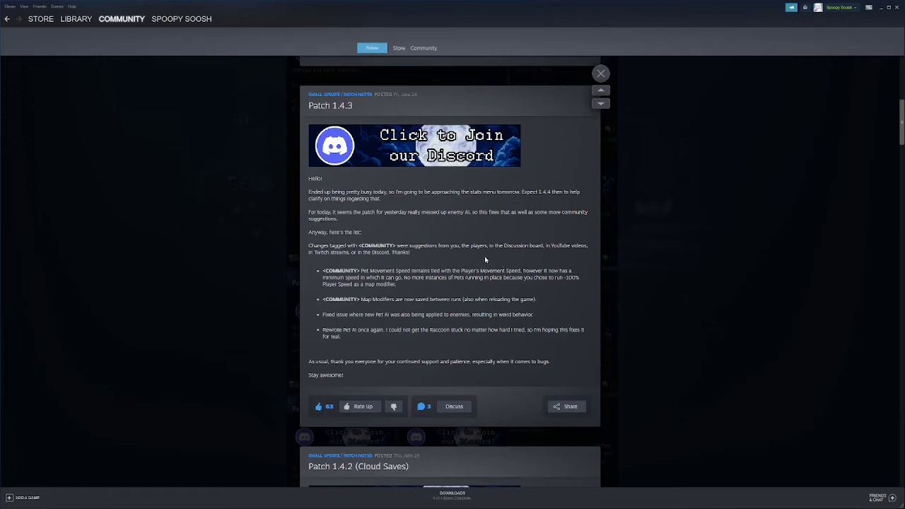
pyautogui.moveTo(485, 260)
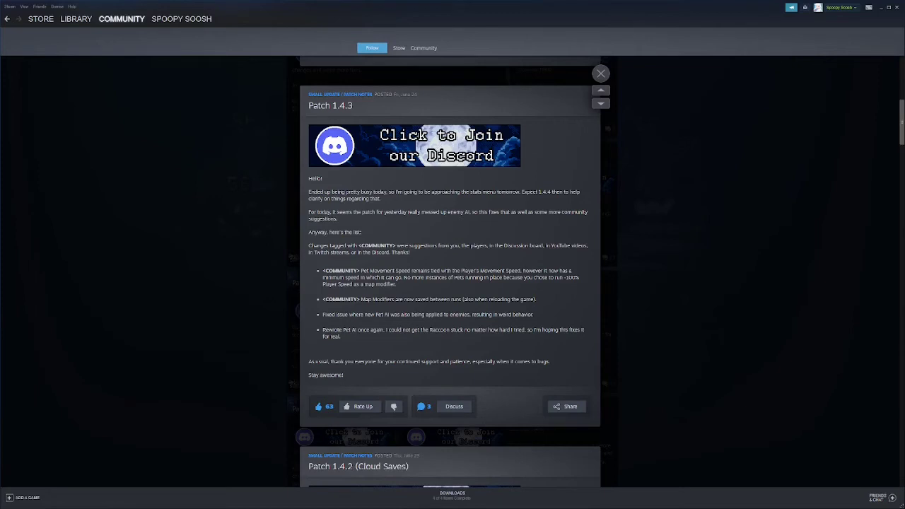
pyautogui.moveTo(374, 268)
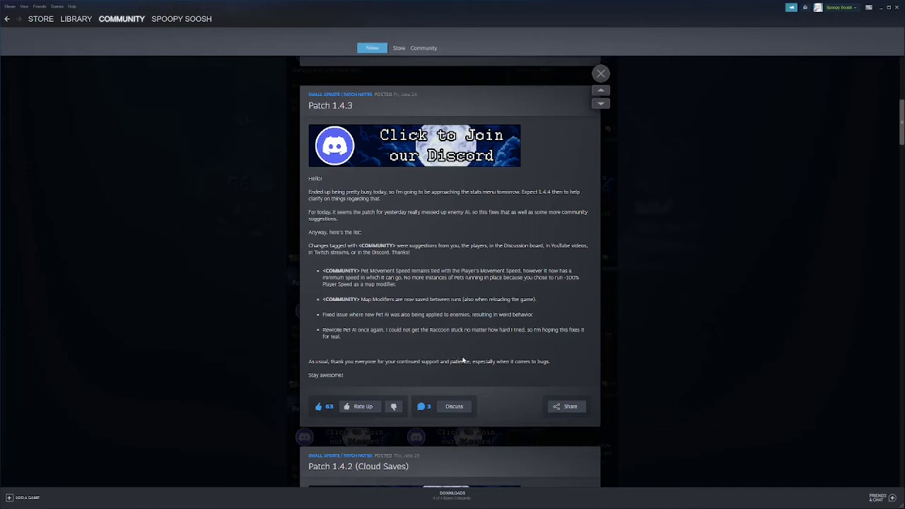
pyautogui.moveTo(441, 351)
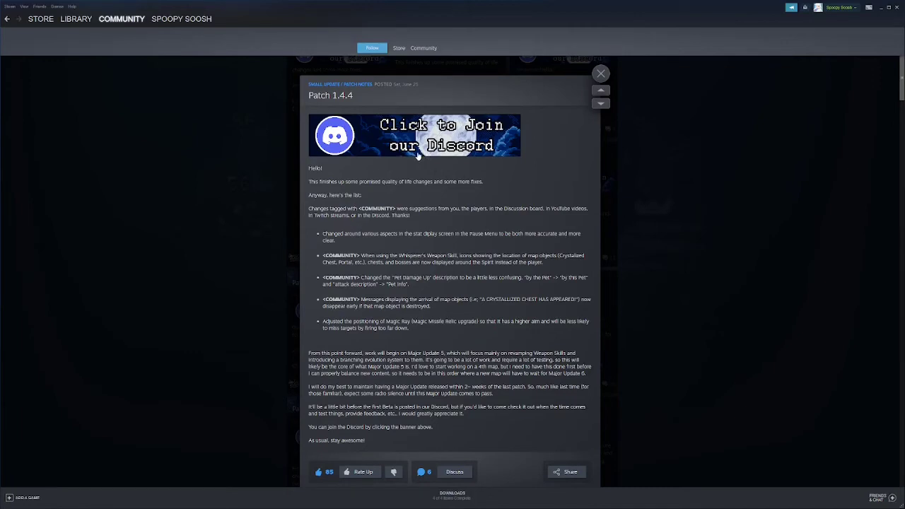
pyautogui.moveTo(495, 207)
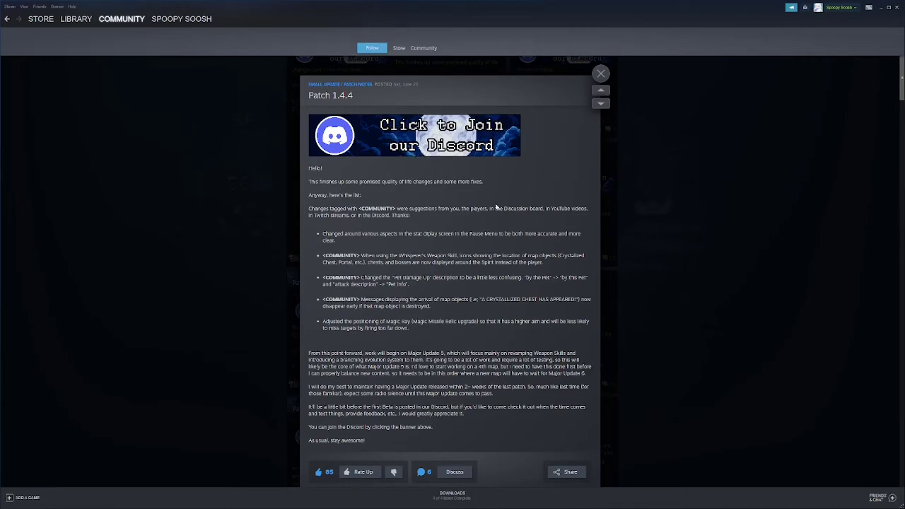
pyautogui.moveTo(410, 229)
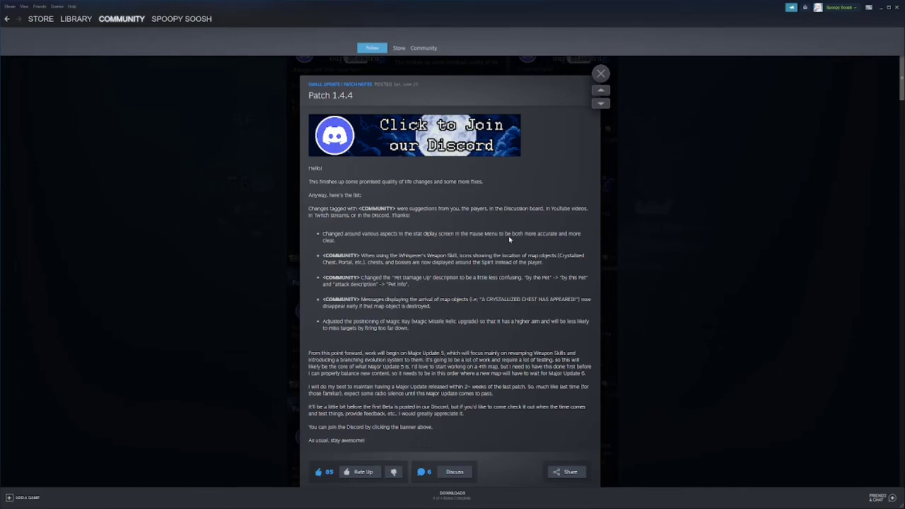
pyautogui.moveTo(330, 252)
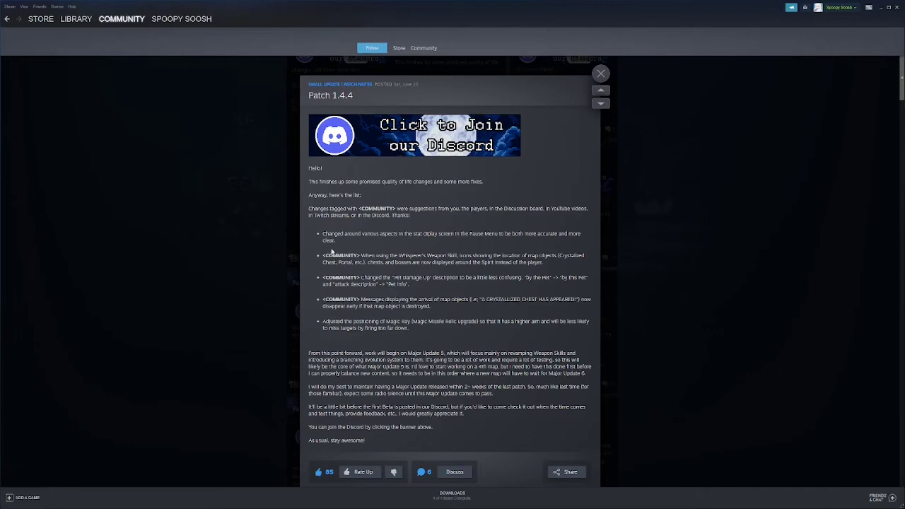
pyautogui.moveTo(377, 251)
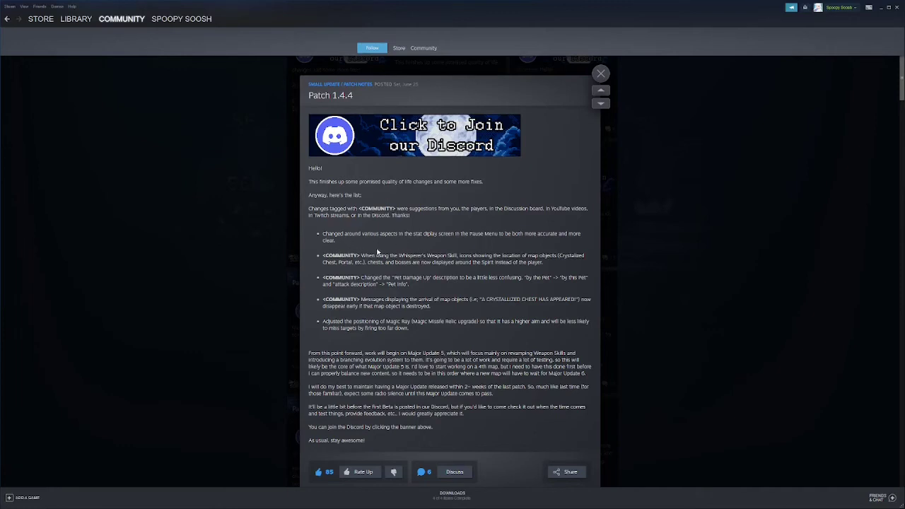
pyautogui.moveTo(376, 251)
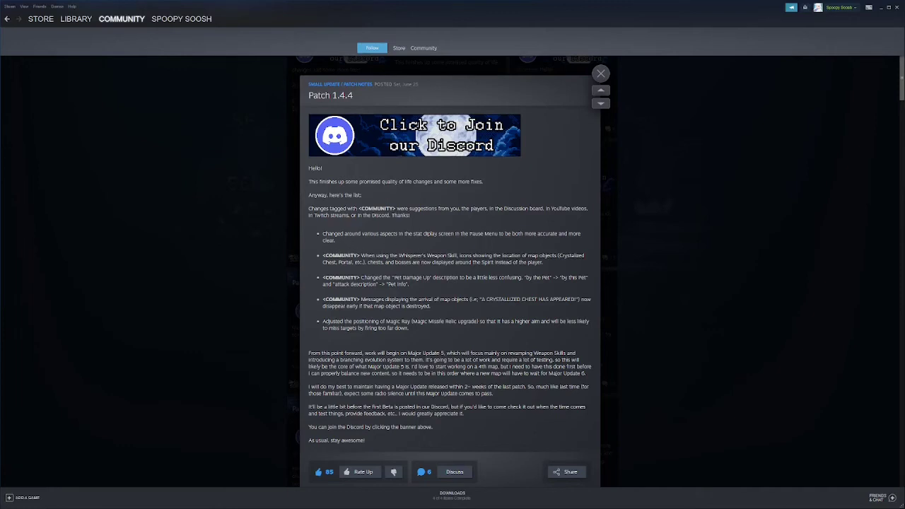
pyautogui.moveTo(379, 269)
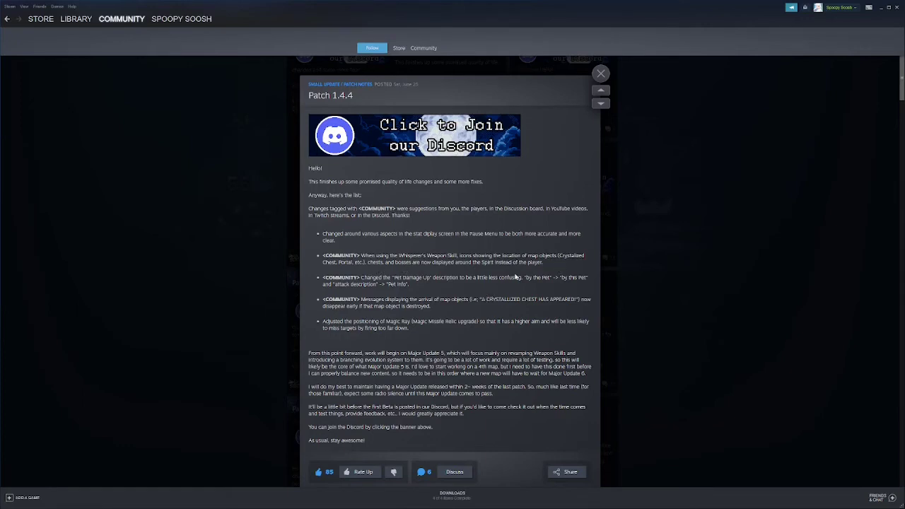
pyautogui.moveTo(534, 270)
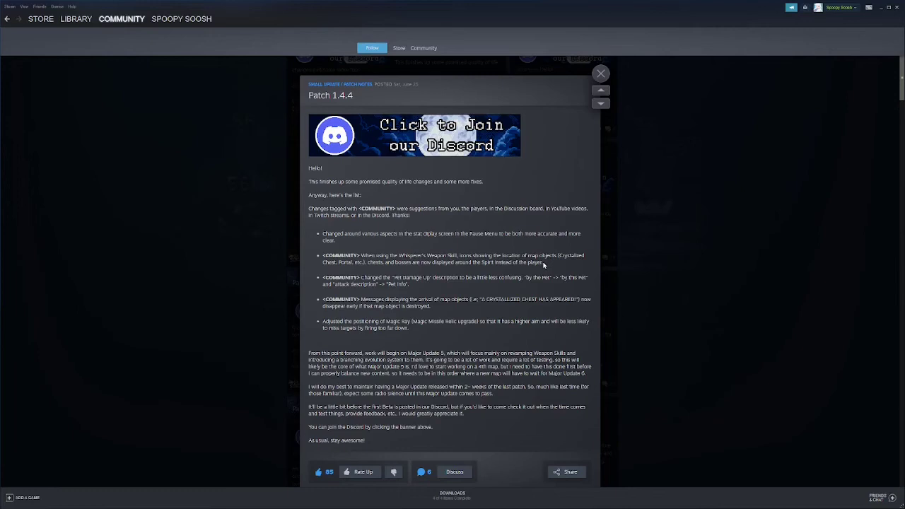
pyautogui.moveTo(545, 261)
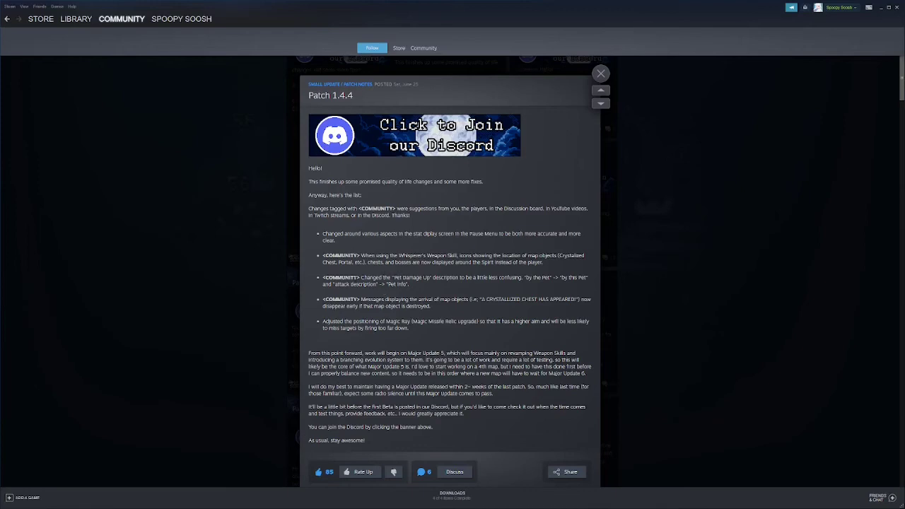
pyautogui.moveTo(555, 289)
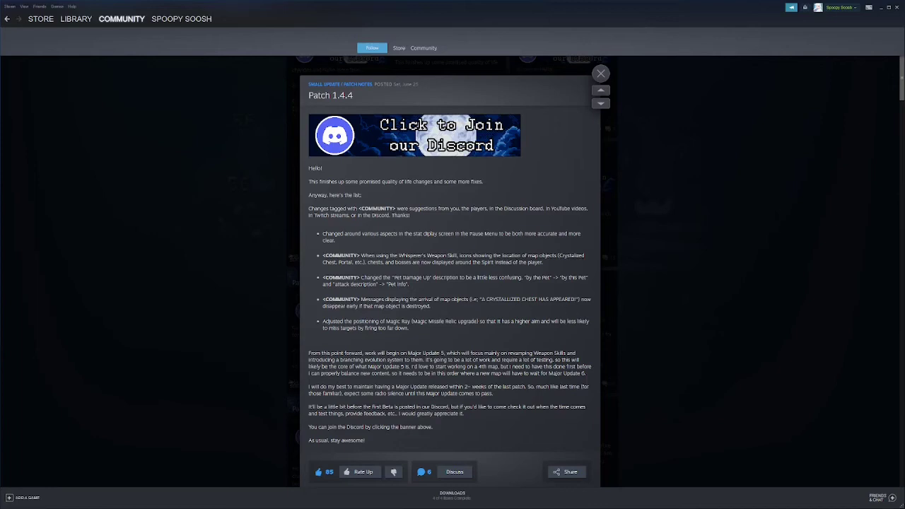
pyautogui.moveTo(417, 316)
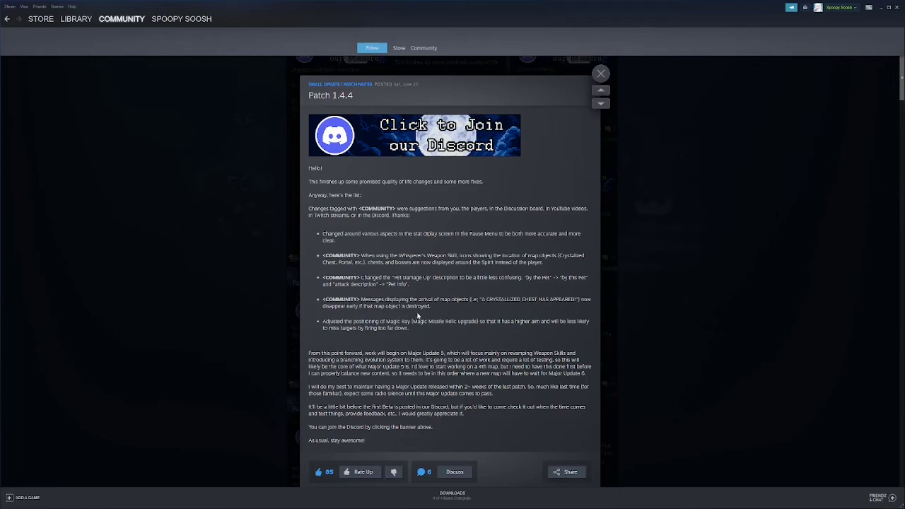
pyautogui.moveTo(417, 316)
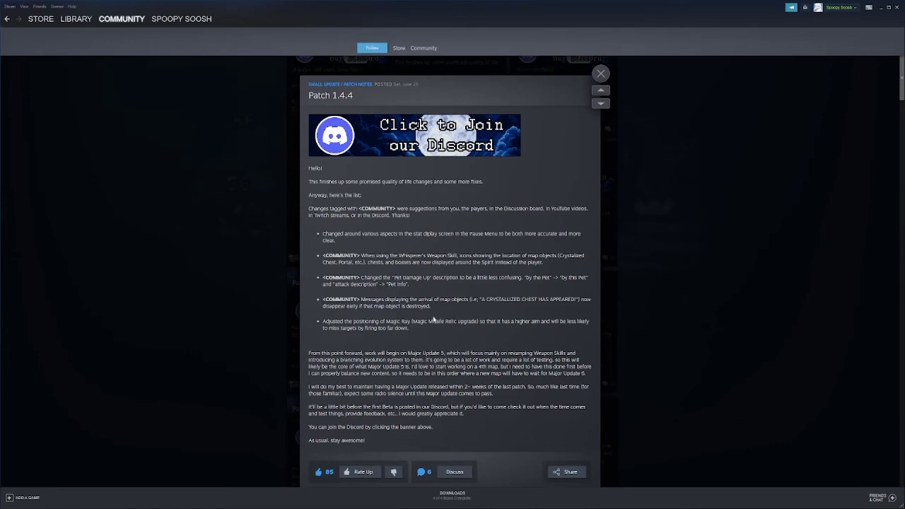
pyautogui.moveTo(436, 297)
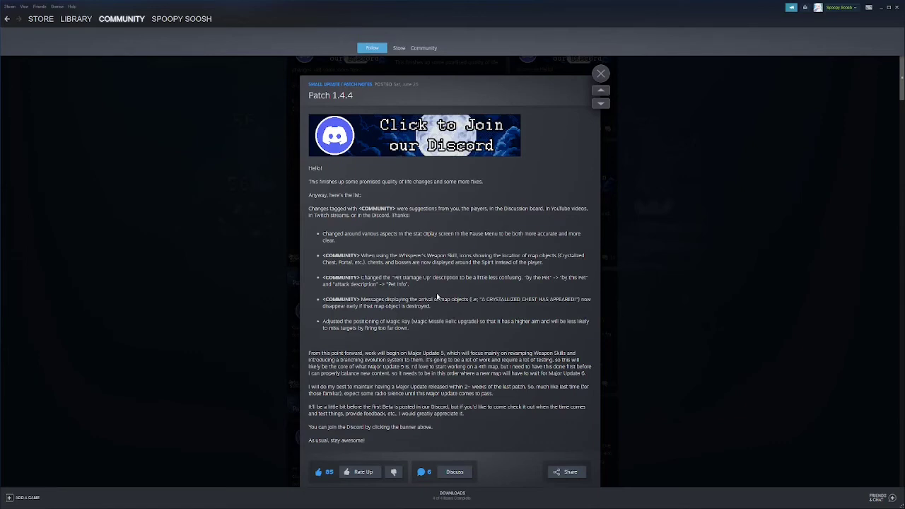
pyautogui.moveTo(434, 295)
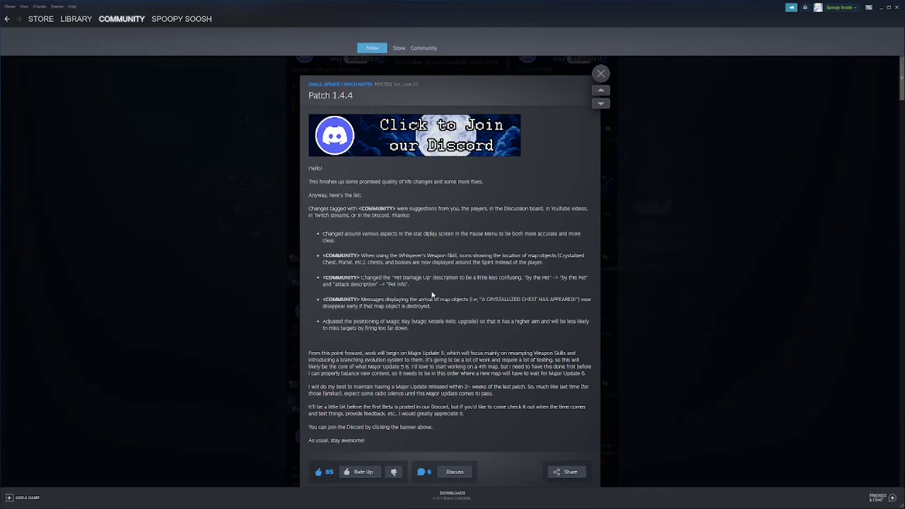
pyautogui.moveTo(398, 337)
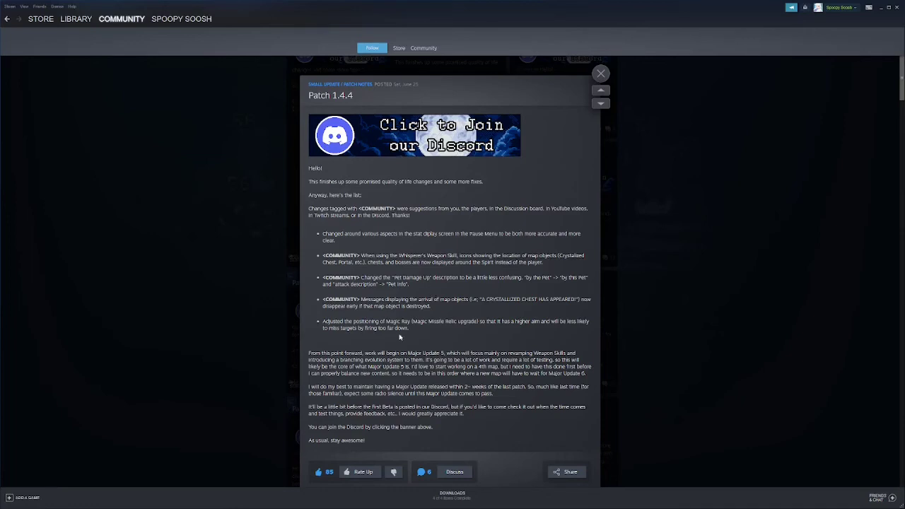
pyautogui.moveTo(466, 328)
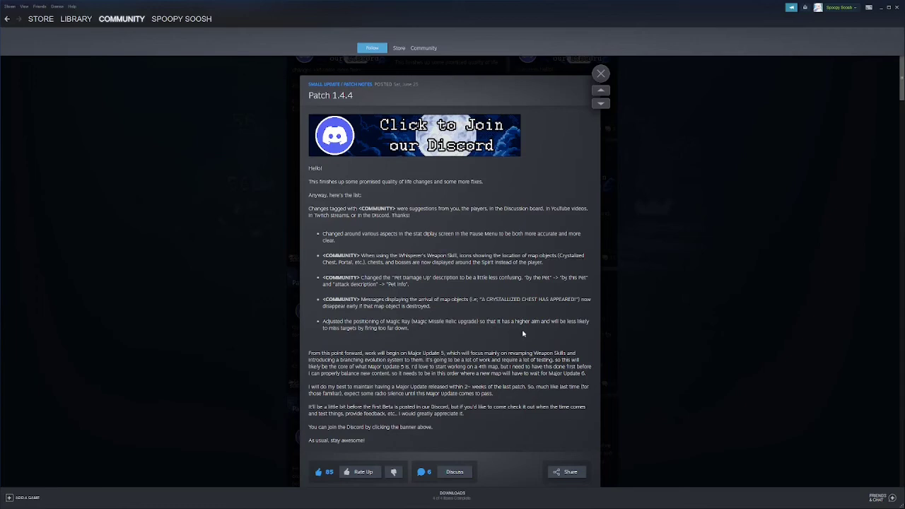
pyautogui.moveTo(523, 334)
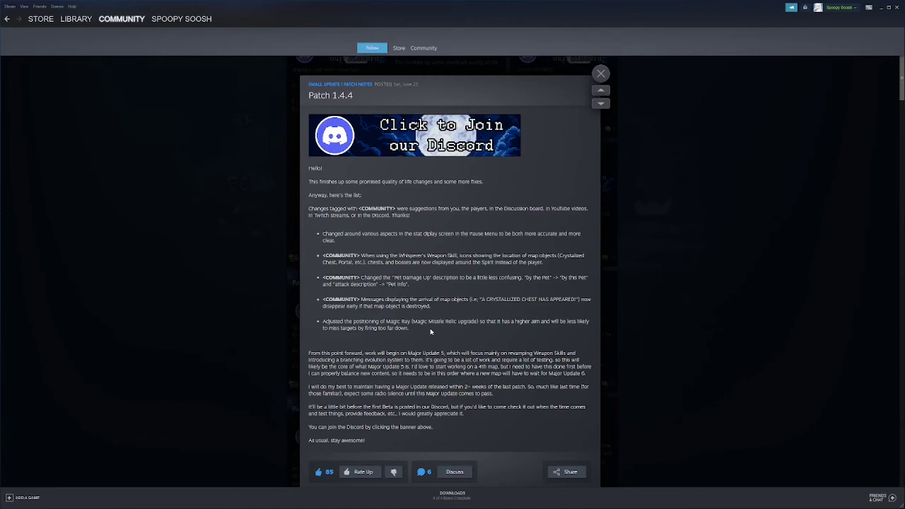
pyautogui.moveTo(431, 314)
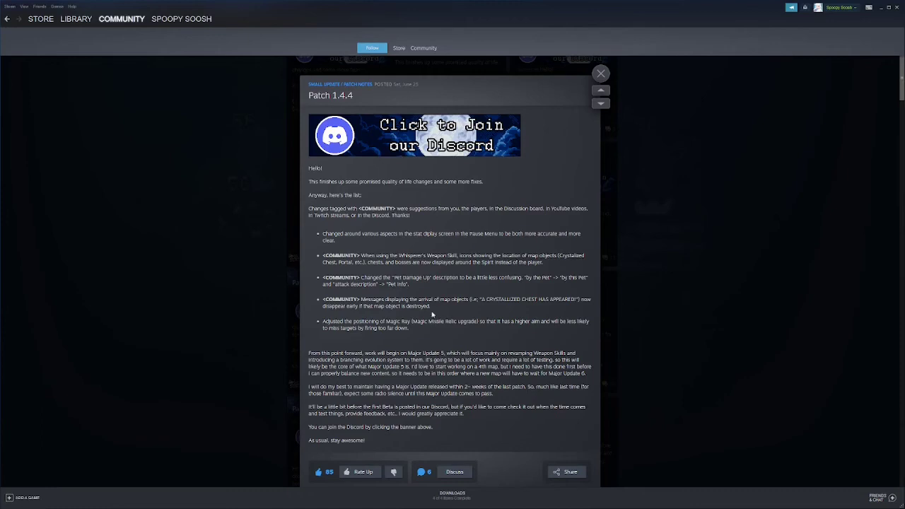
pyautogui.moveTo(472, 339)
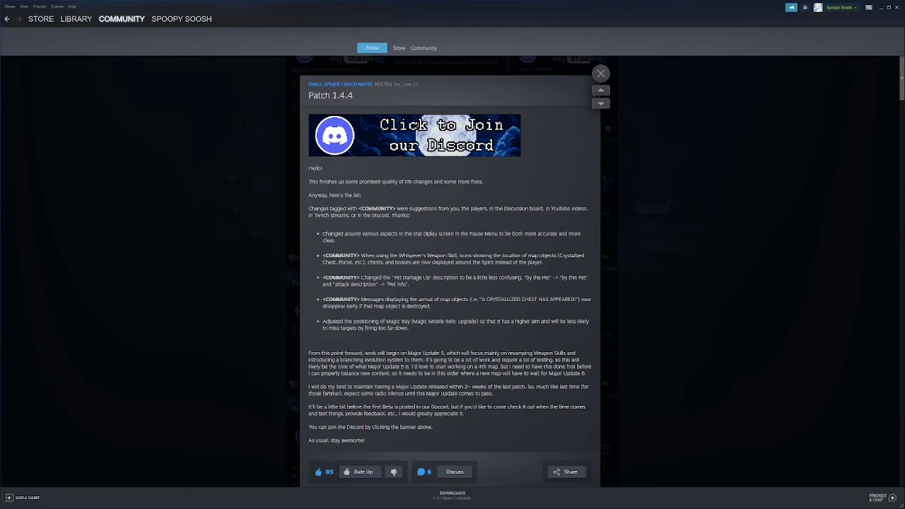
pyautogui.moveTo(551, 340)
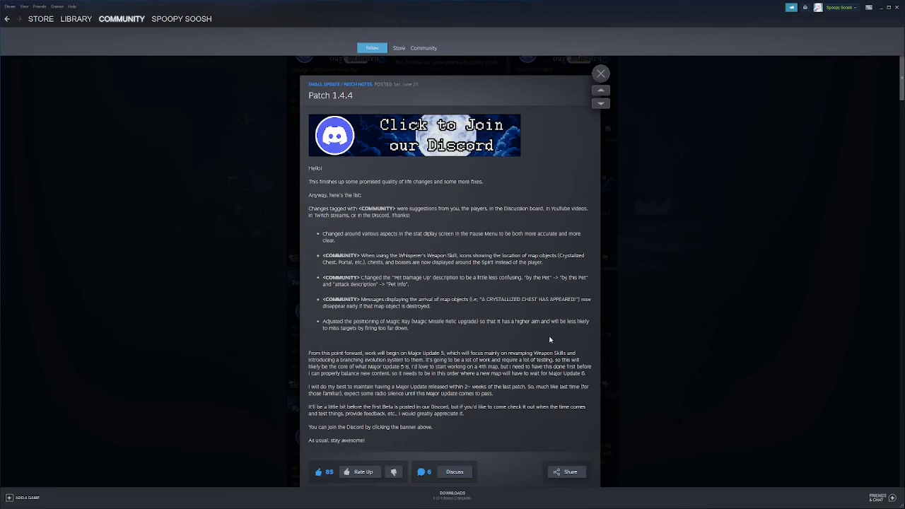
pyautogui.moveTo(550, 340)
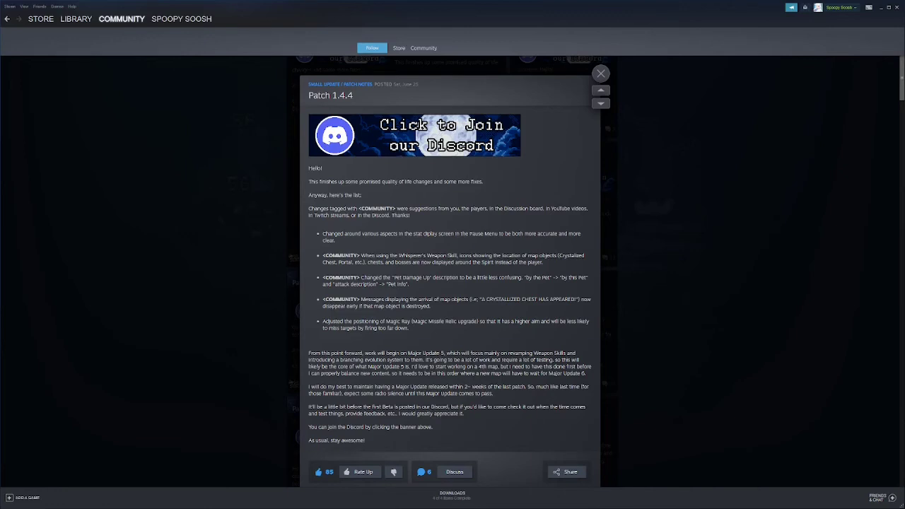
pyautogui.doubleClick(464, 366)
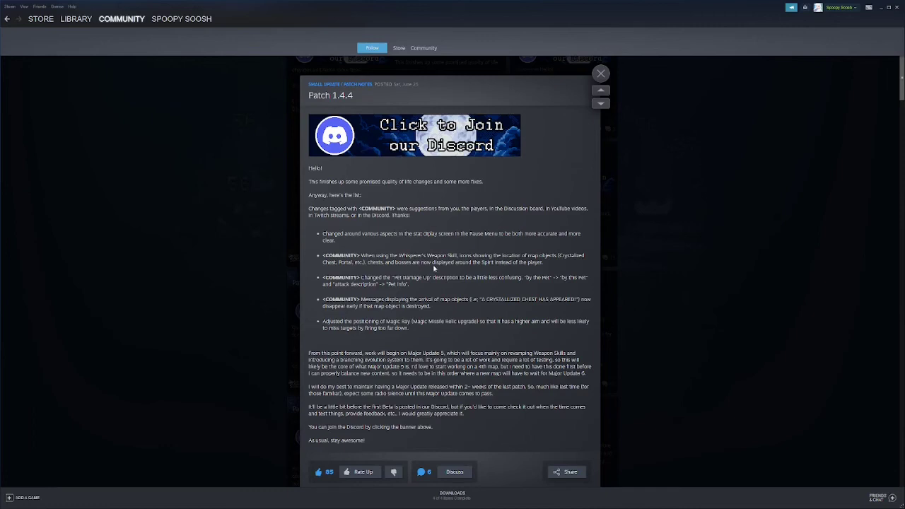
pyautogui.click(600, 73)
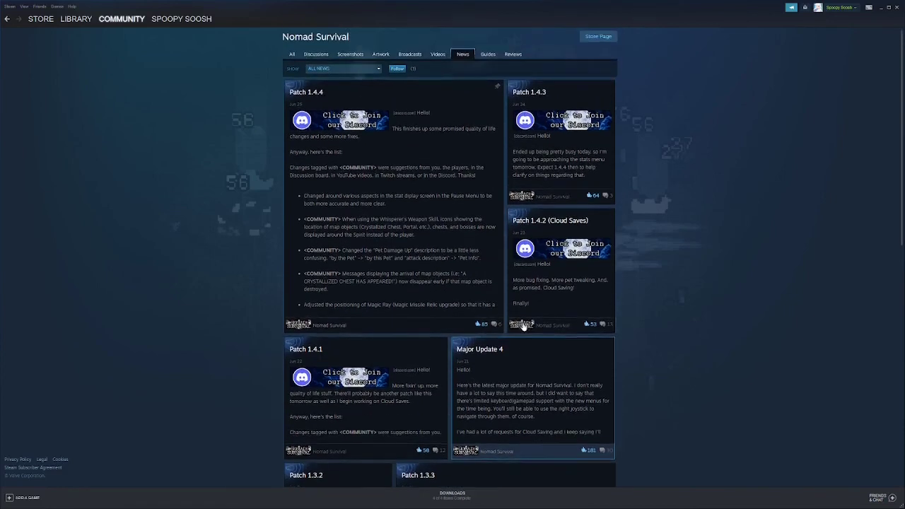
pyautogui.scroll(-3)
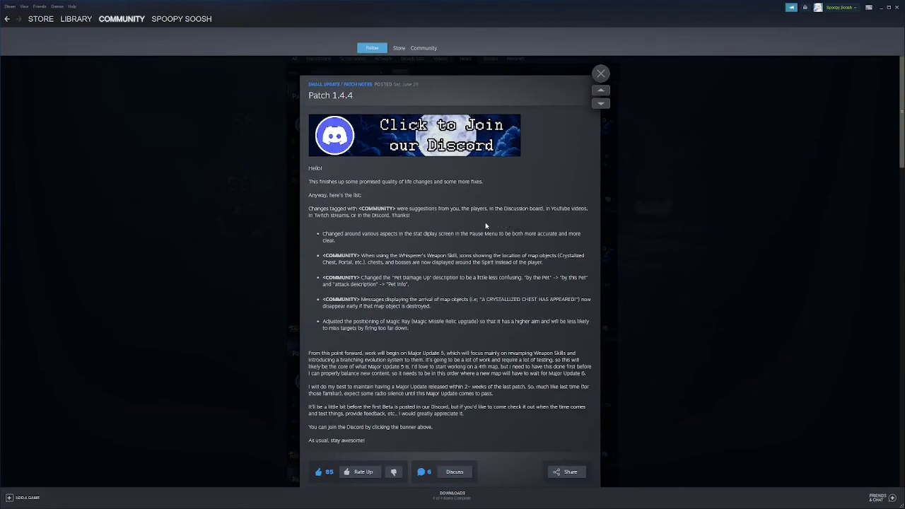
pyautogui.moveTo(486, 226)
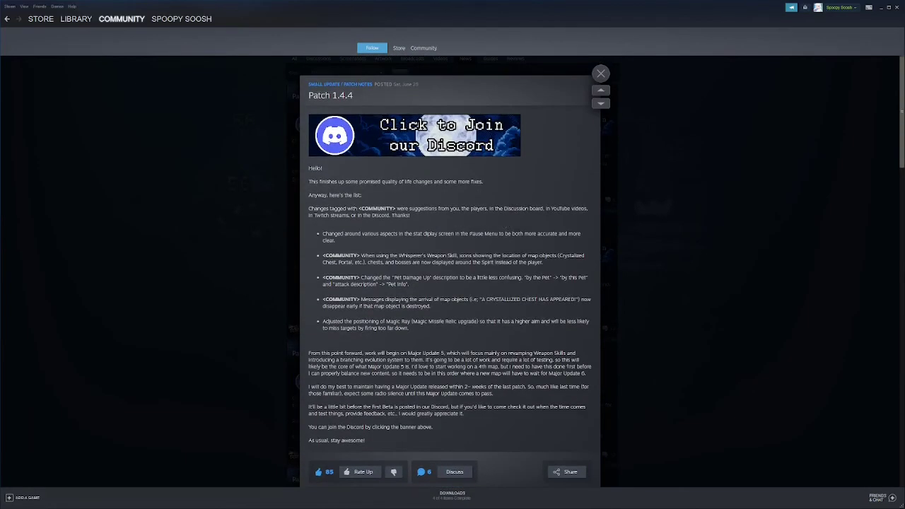
pyautogui.scroll(-3)
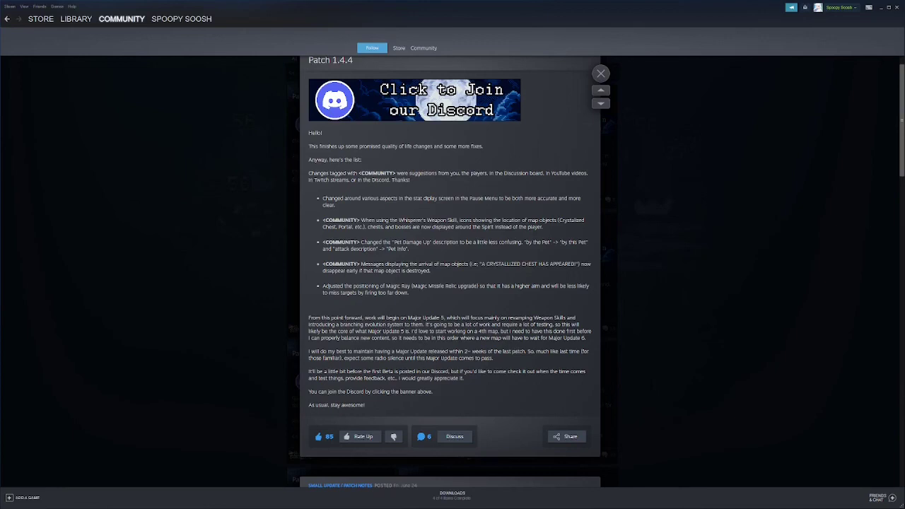
pyautogui.doubleClick(427, 351)
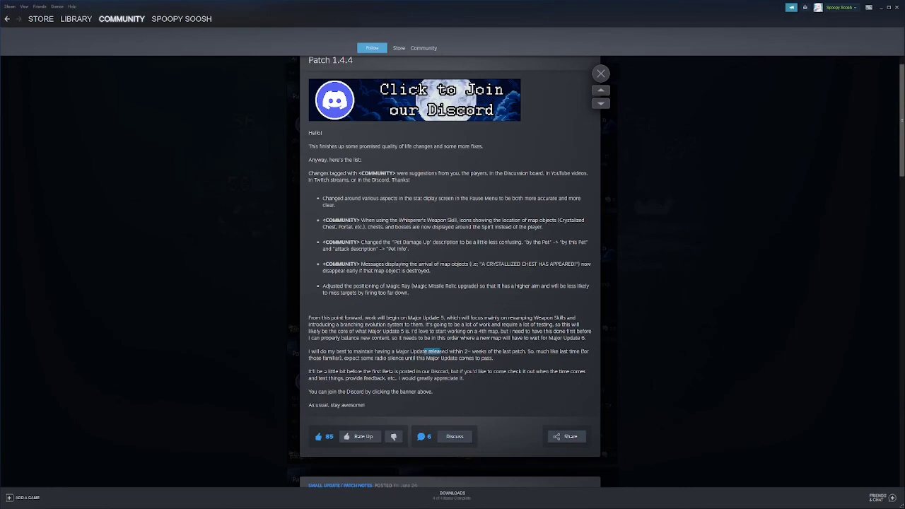
pyautogui.moveTo(423, 350); pyautogui.dragTo(525, 350)
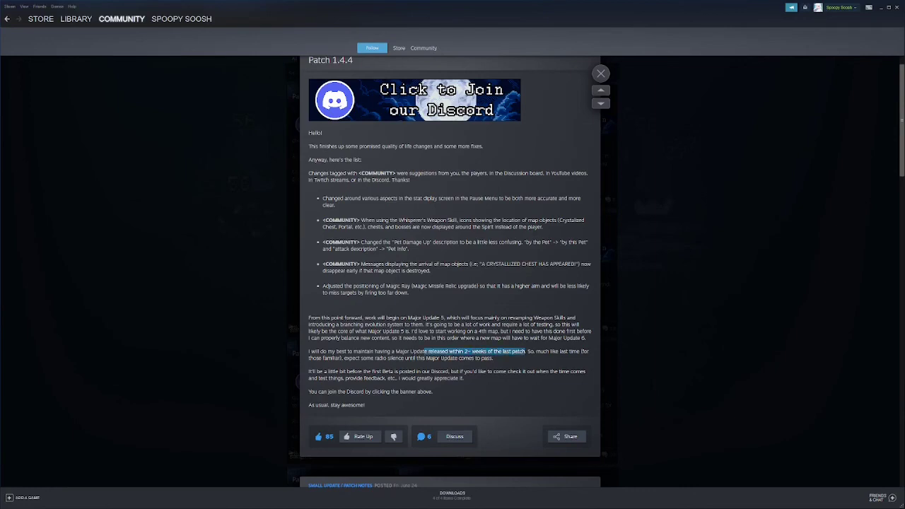
pyautogui.moveTo(538, 359)
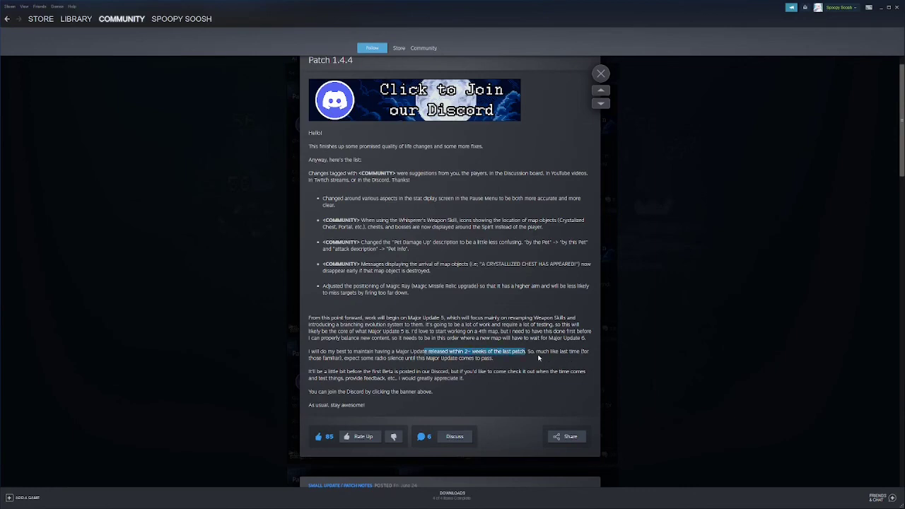
pyautogui.moveTo(495, 361)
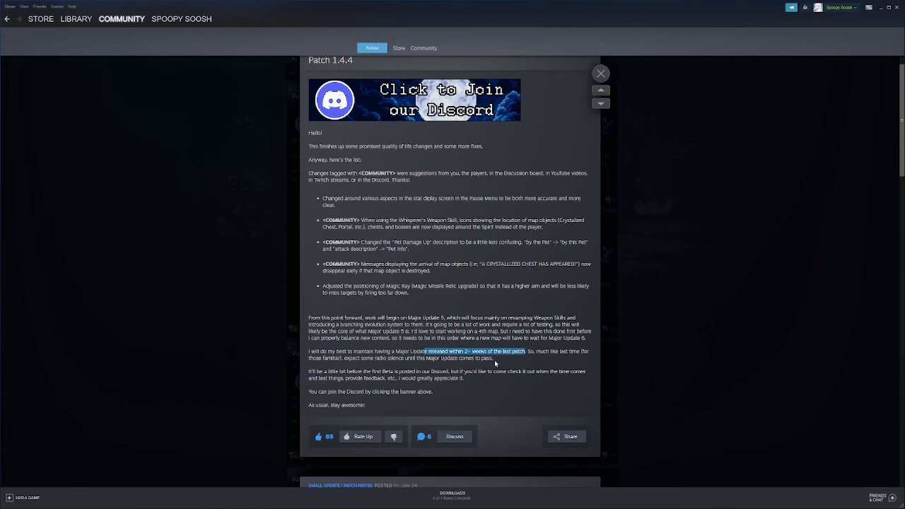
pyautogui.moveTo(557, 366)
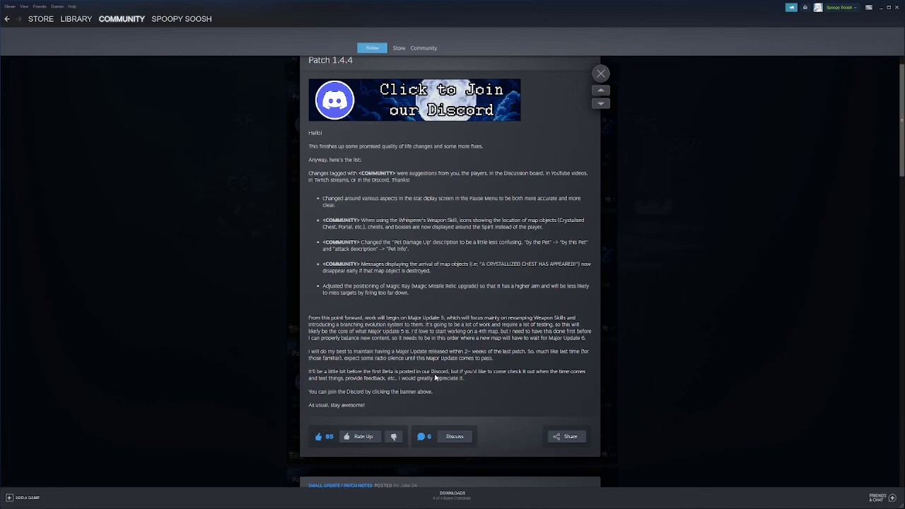
pyautogui.moveTo(466, 390)
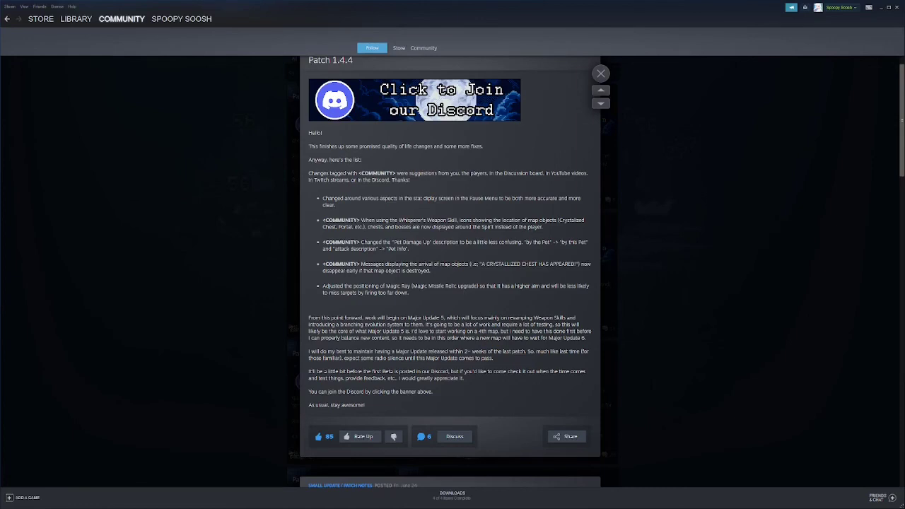
pyautogui.moveTo(465, 284)
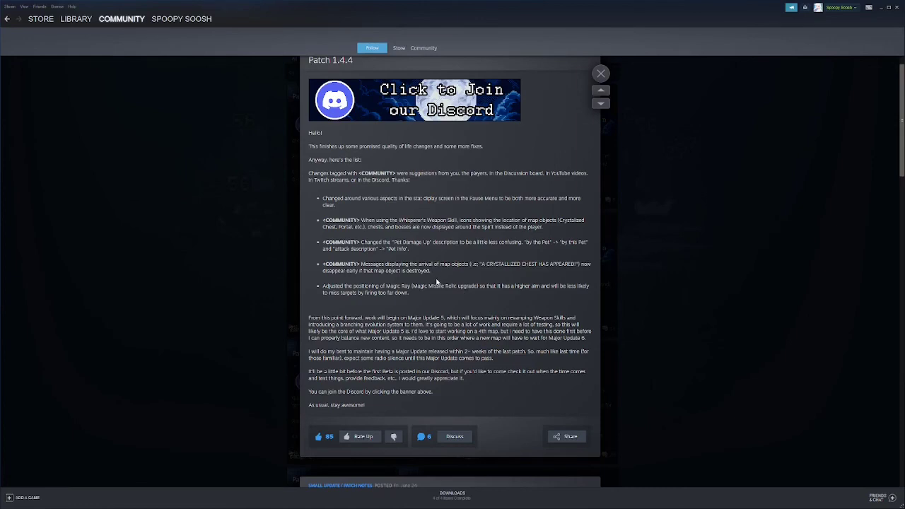
pyautogui.moveTo(432, 280)
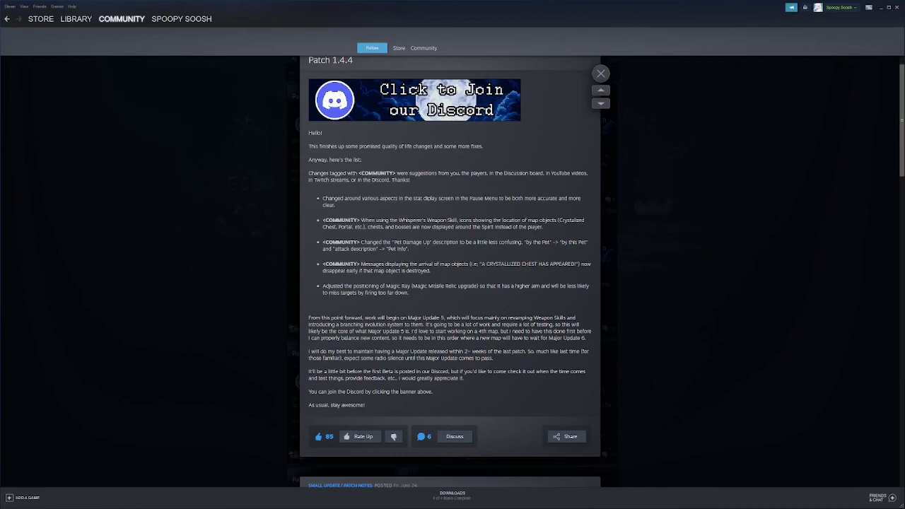
pyautogui.moveTo(514, 359)
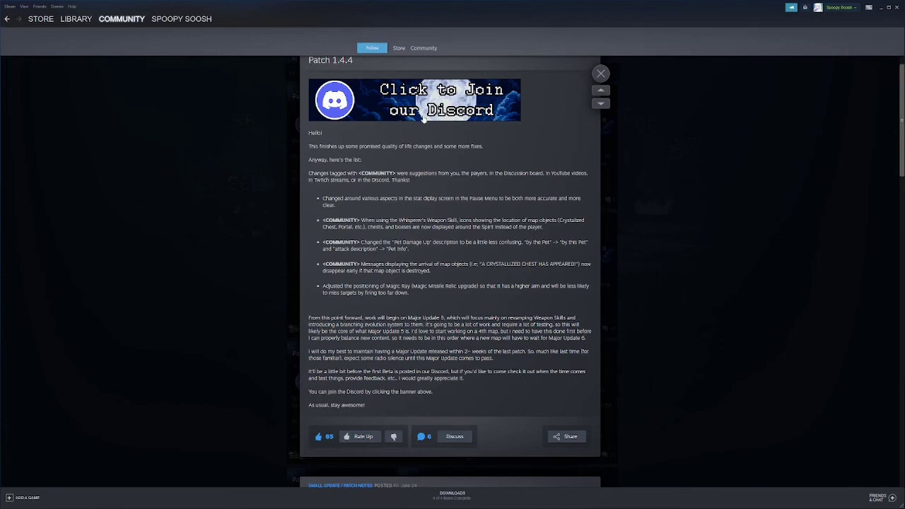
pyautogui.moveTo(480, 263)
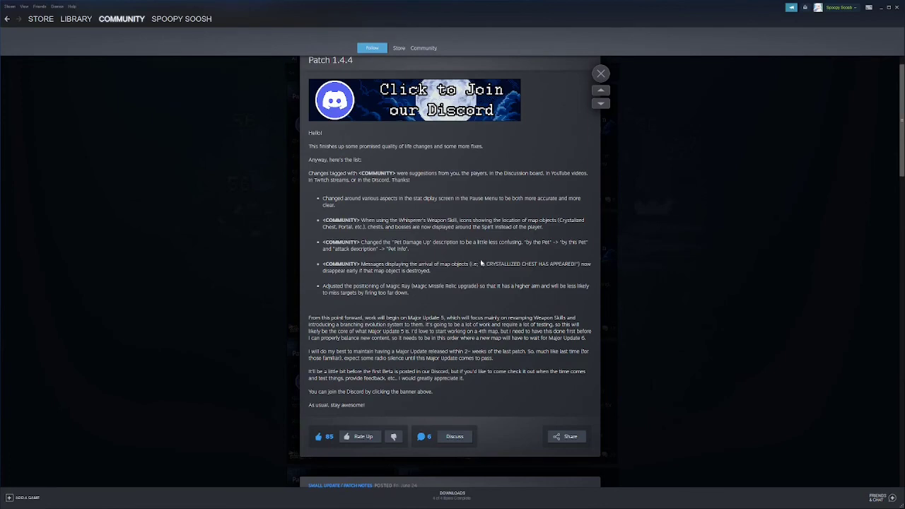
pyautogui.moveTo(465, 273)
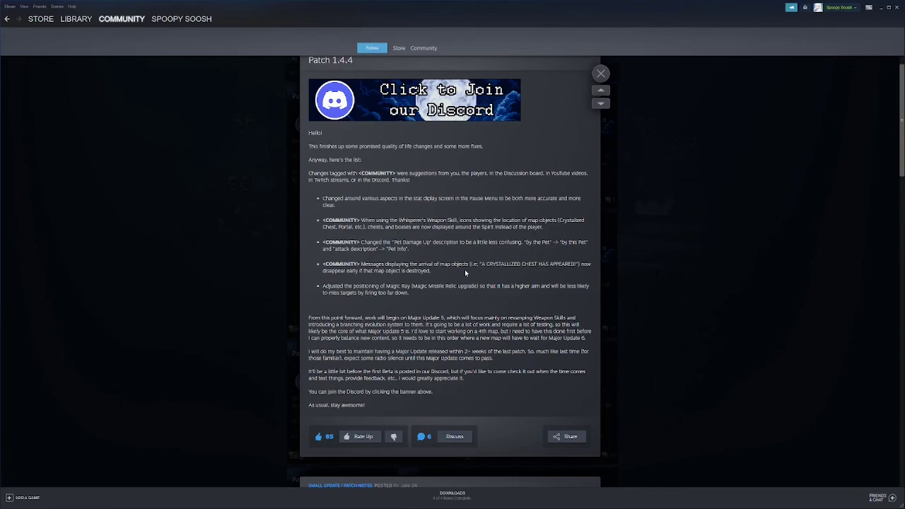
pyautogui.moveTo(699, 266)
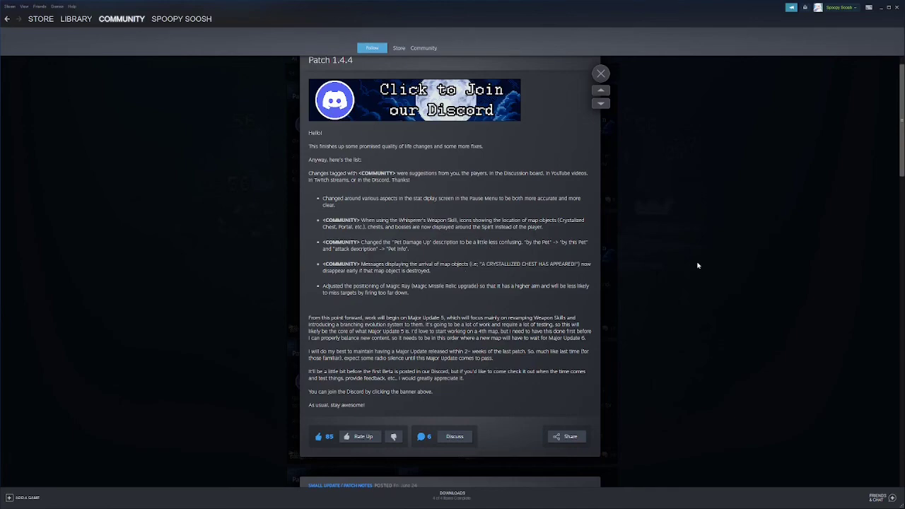